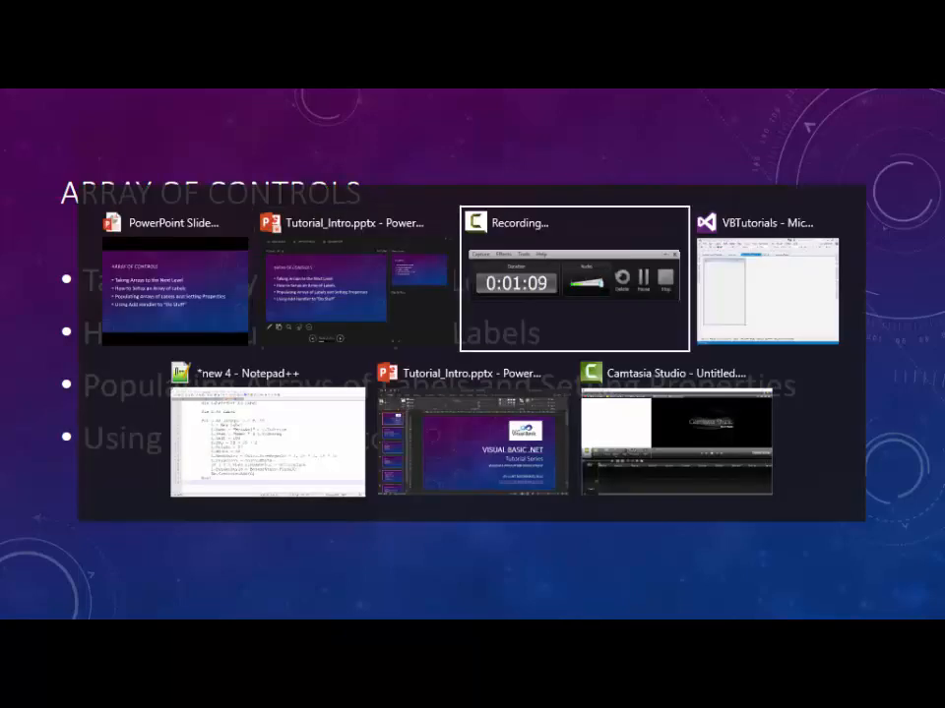
# Switch to the VBTutorials Visual Studio window showing the empty Form1 designer.
pyautogui.click(770, 289)
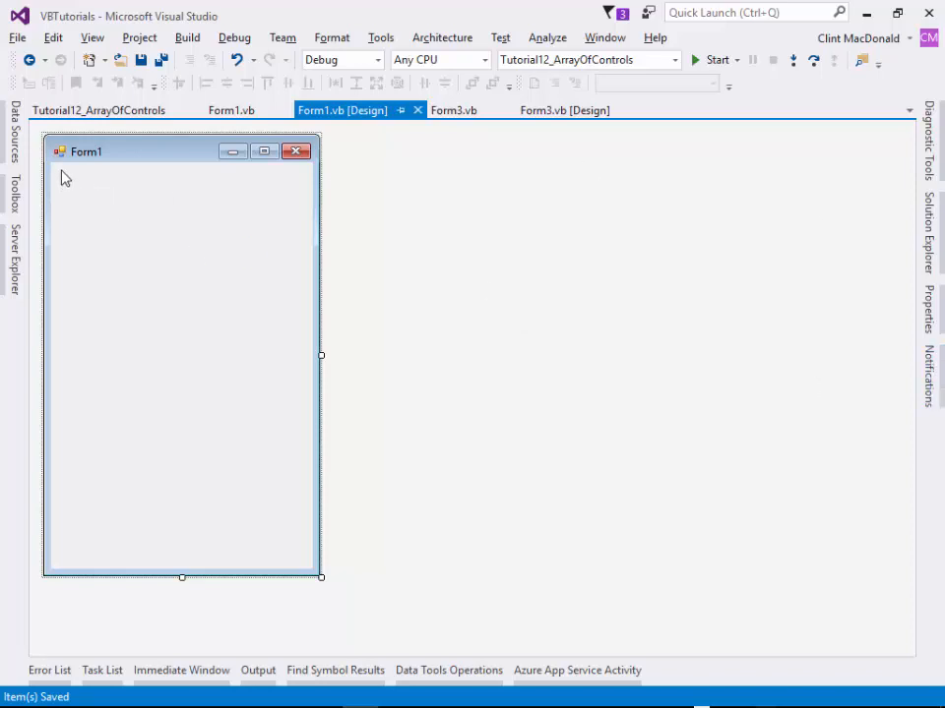
pyautogui.moveTo(313, 573)
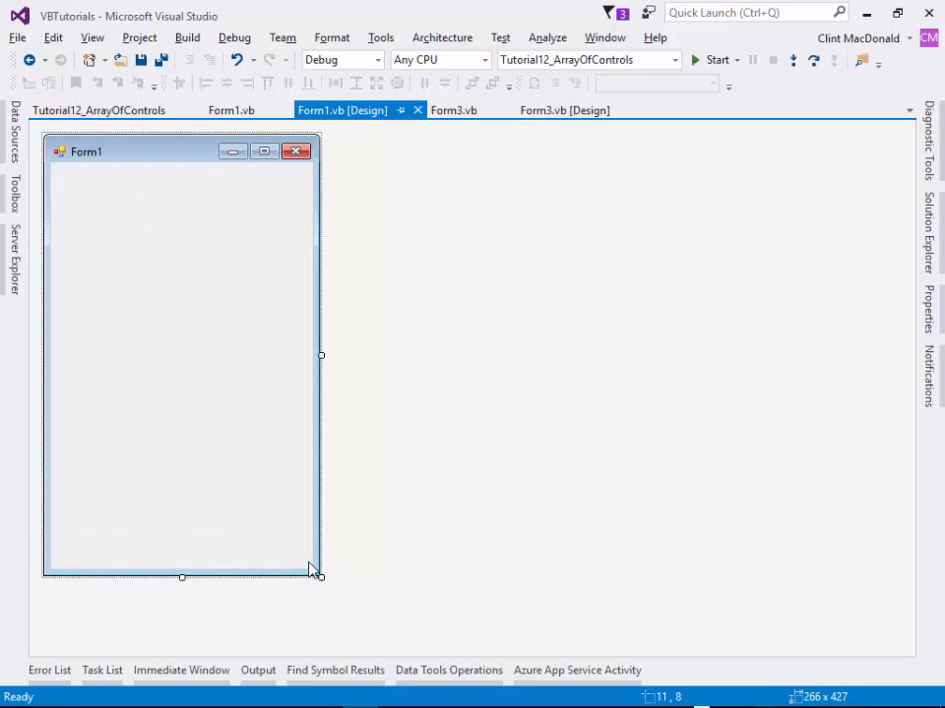
pyautogui.moveTo(345, 430)
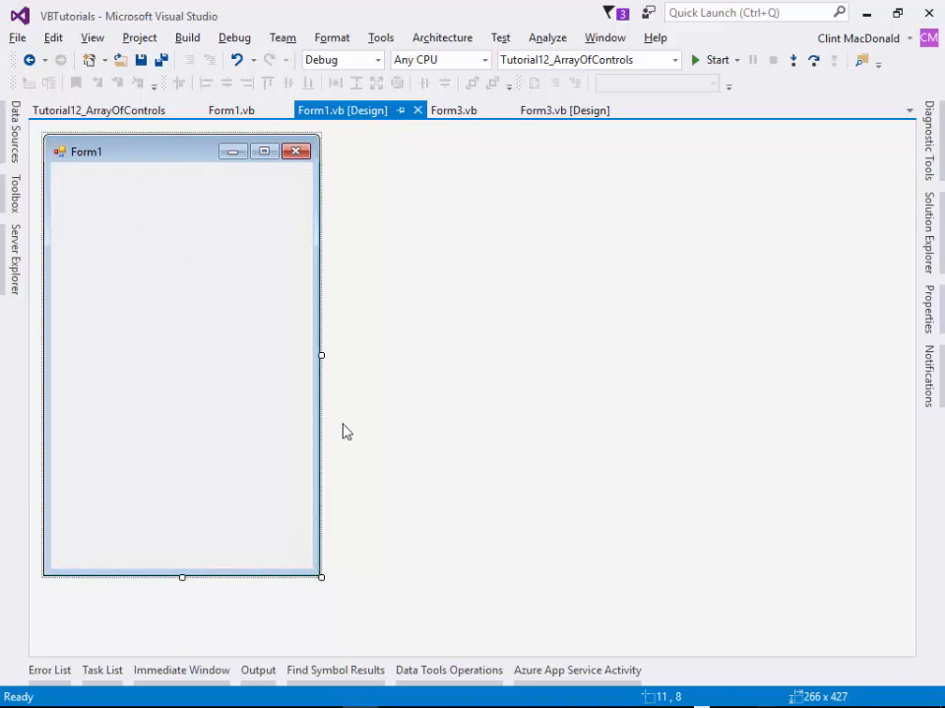
# Generate Form1_Load and declare Dim Labels(10) As Label and Dim L As Label.
pyautogui.doubleClick(181, 354)
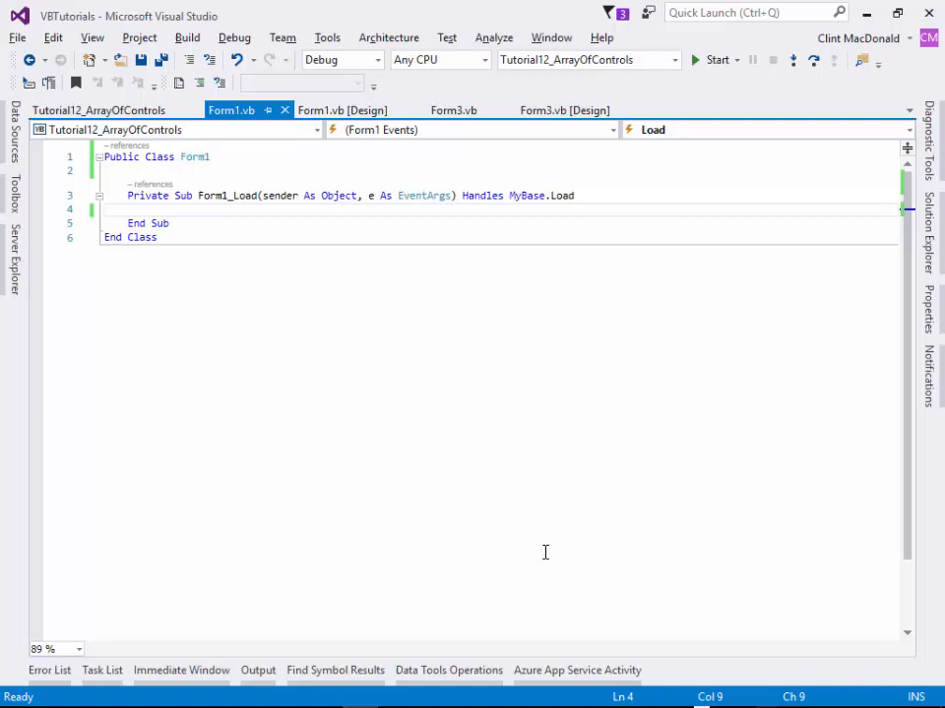
pyautogui.press('alt+tab')
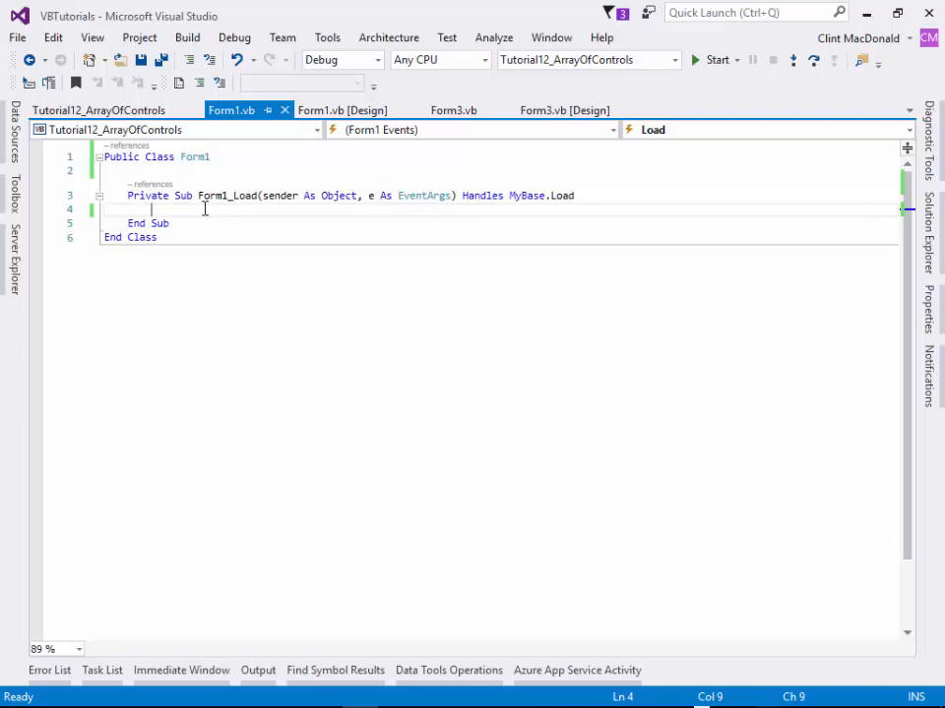
pyautogui.write('d')
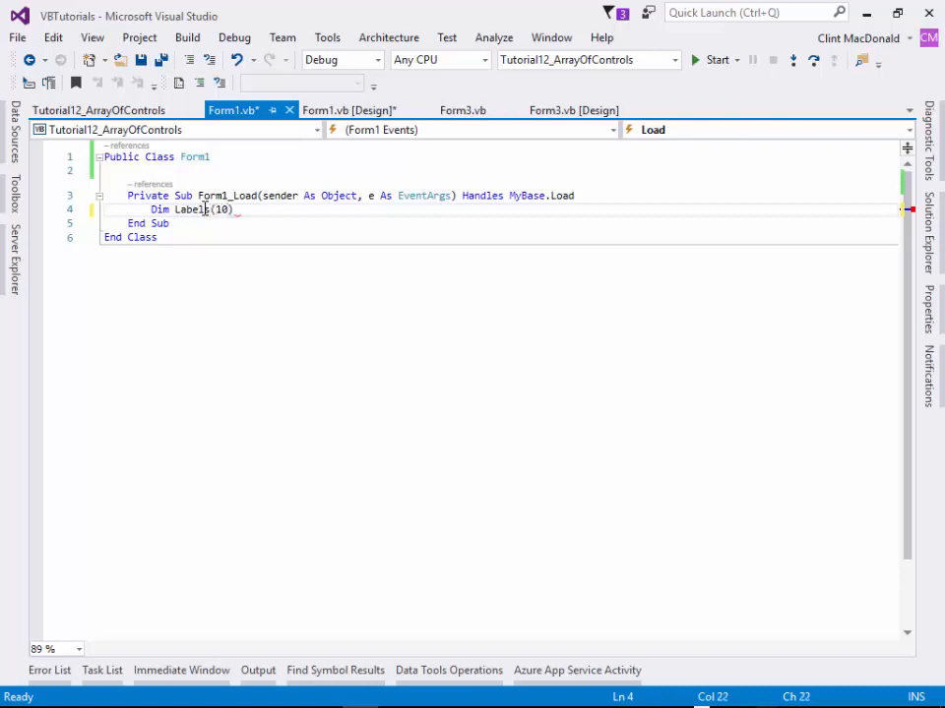
pyautogui.write('as label')
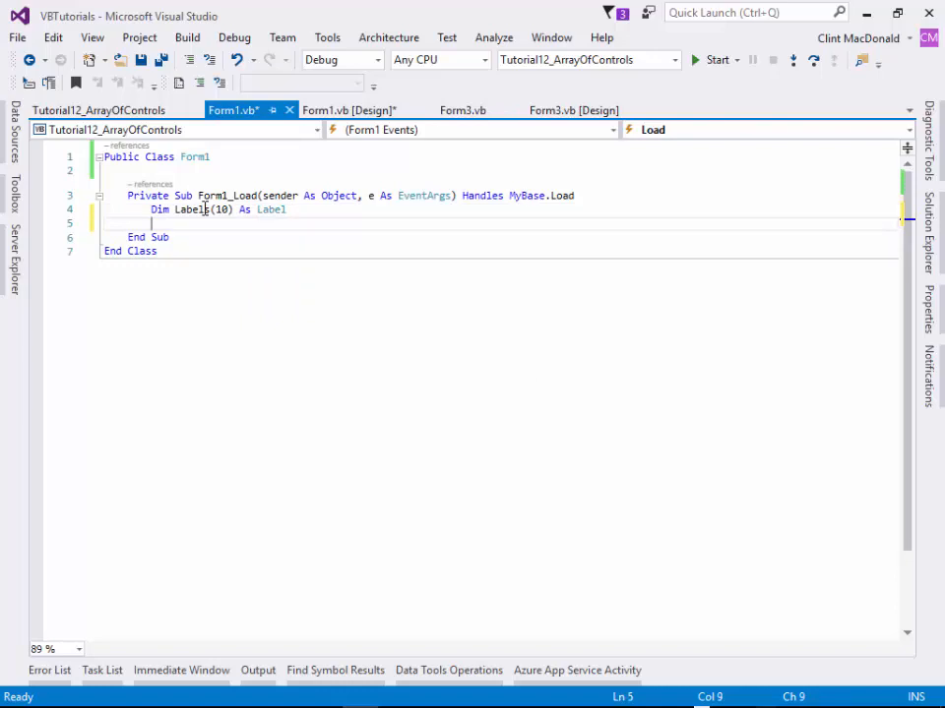
pyautogui.write('D')
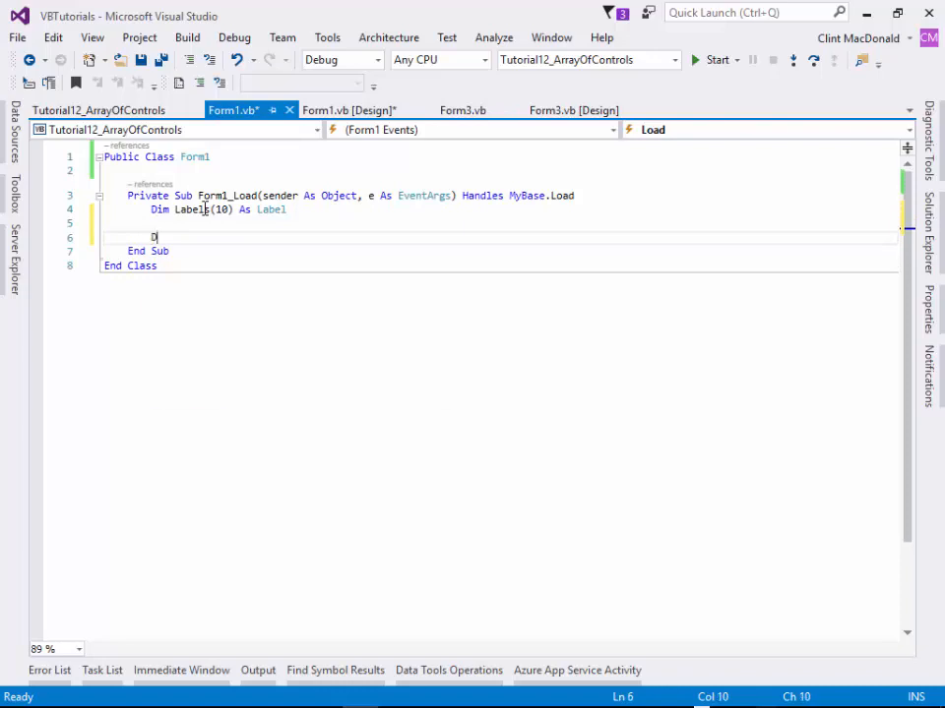
pyautogui.write('im L a')
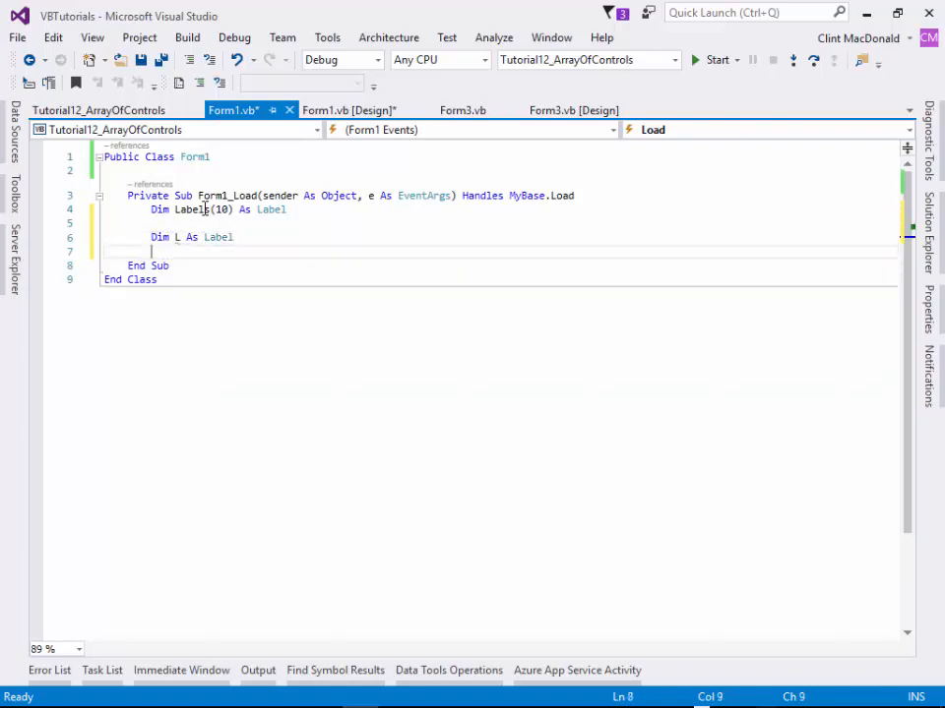
pyautogui.press('Enter')
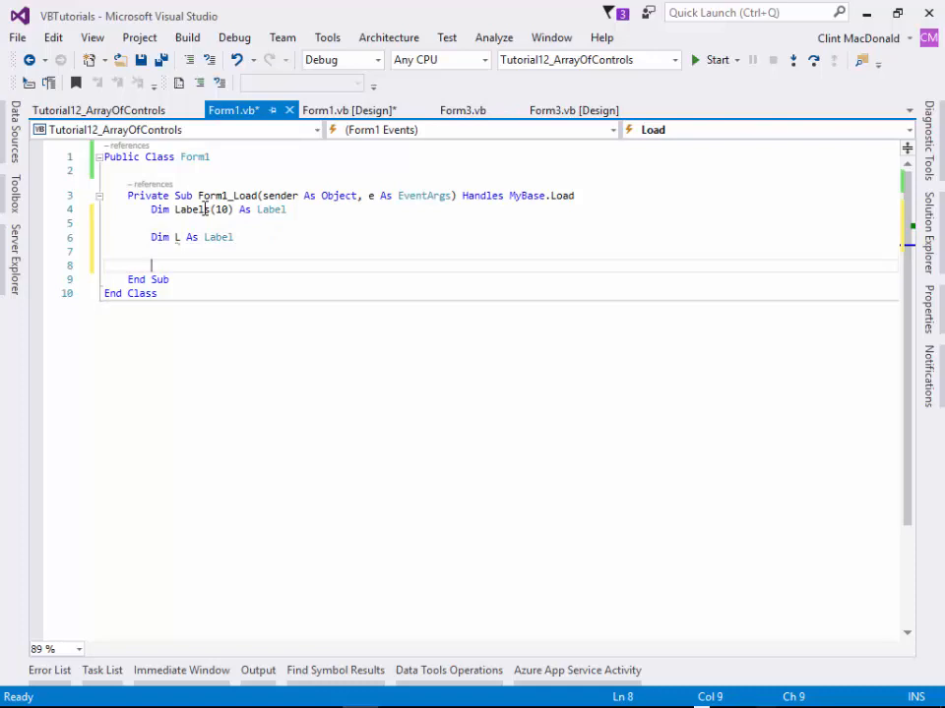
pyautogui.write('f')
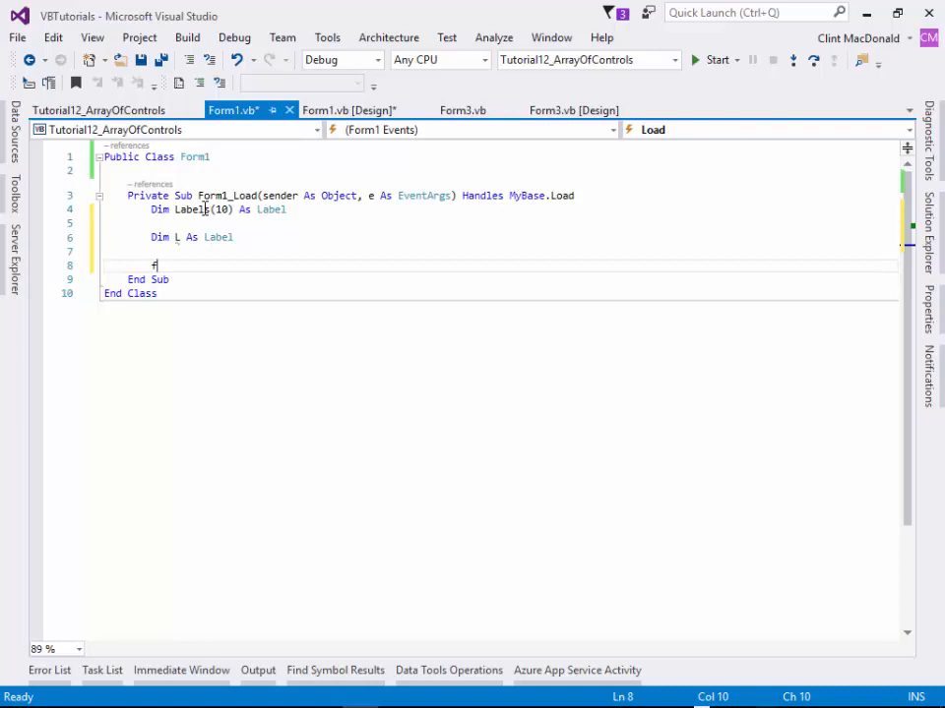
# Write the loop header For i As Integer = 0 To Labels.Length - 1.
pyautogui.write('For i As inte')
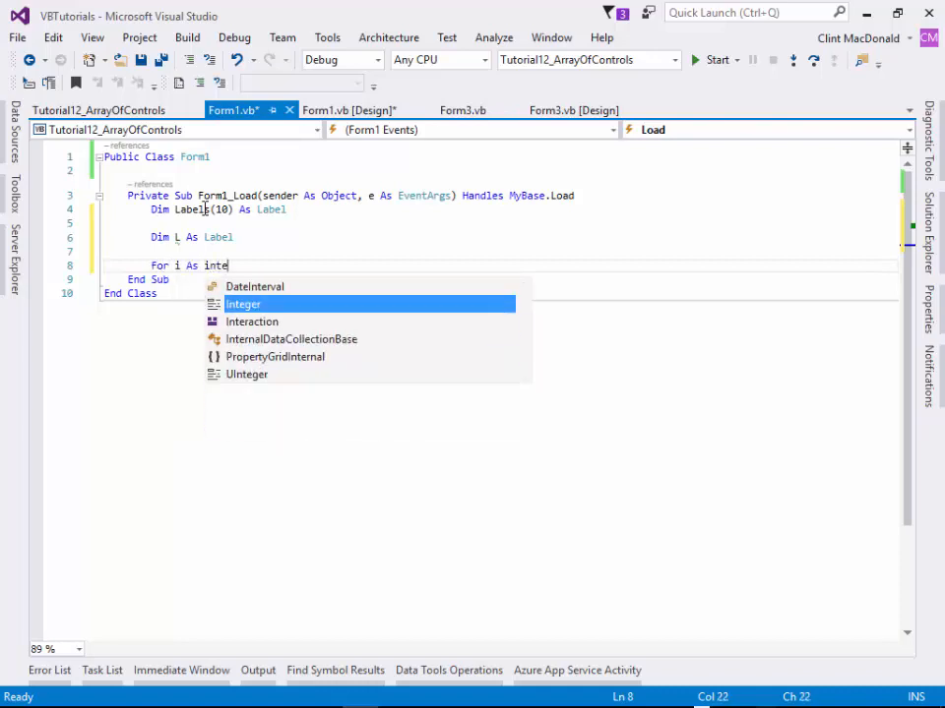
pyautogui.press('Tab')
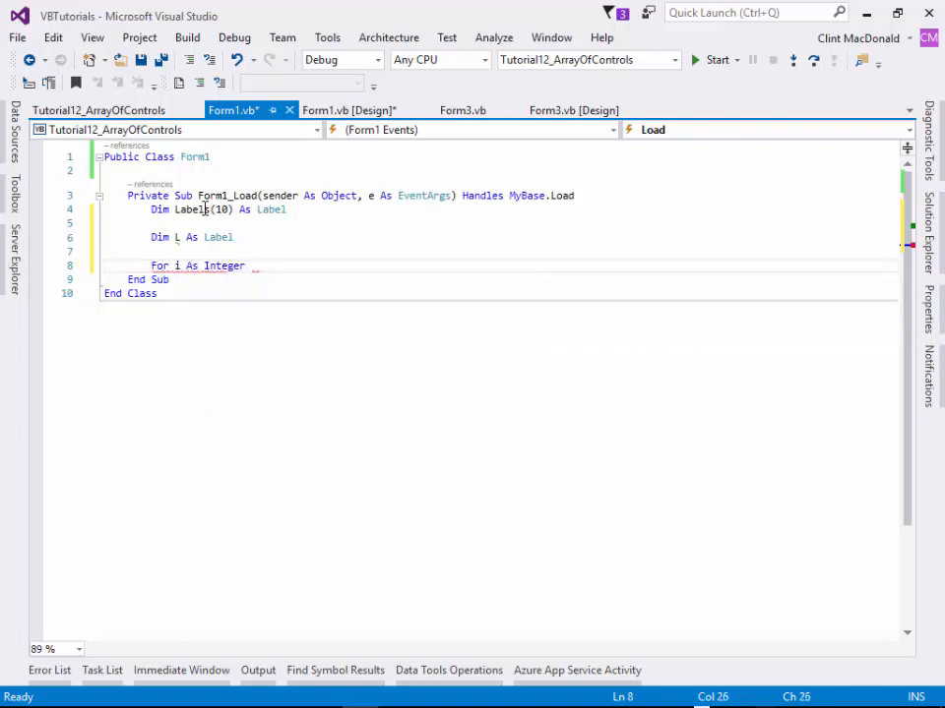
pyautogui.write('= 0 To 10')
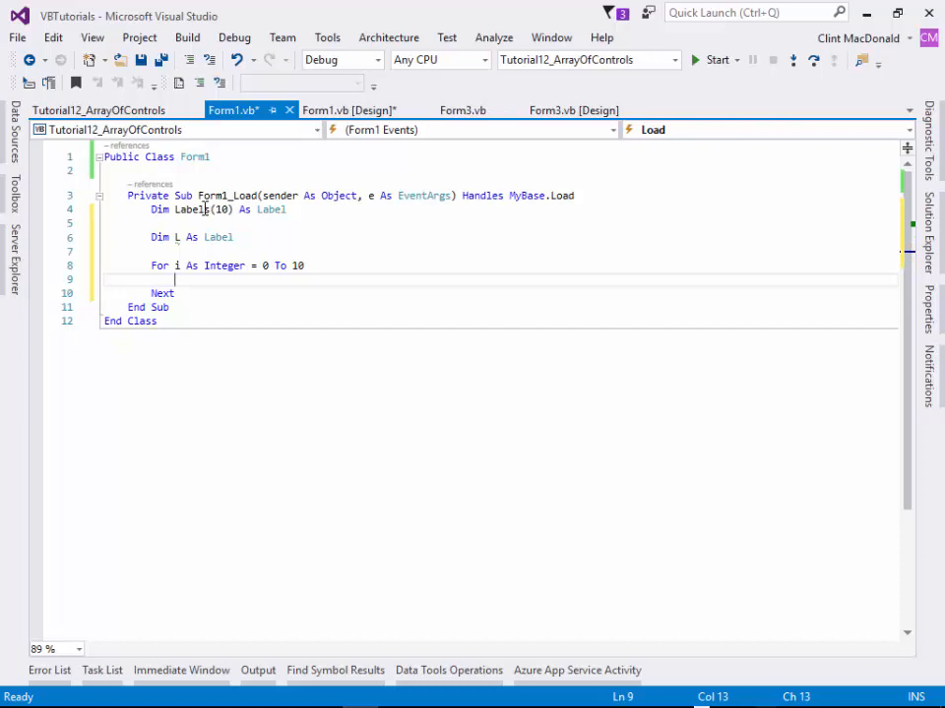
pyautogui.moveTo(369, 249)
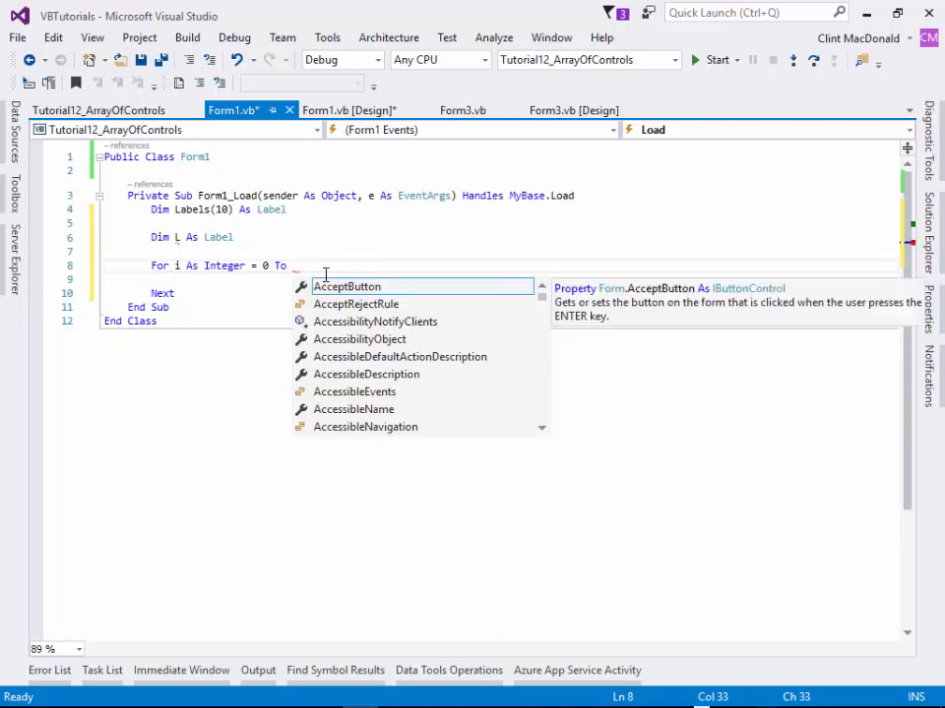
pyautogui.write('labl')
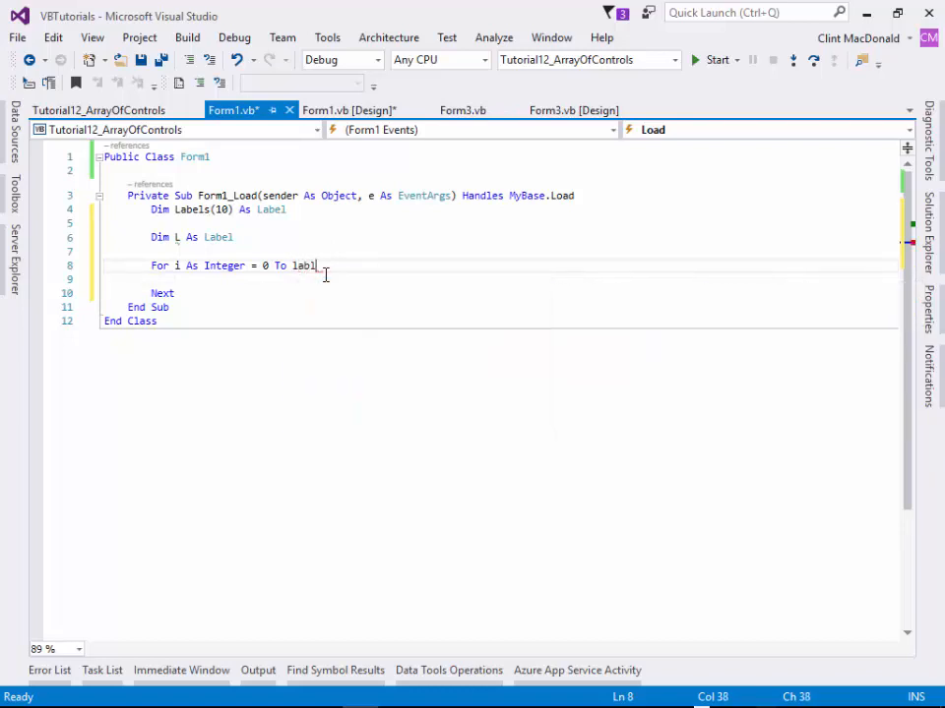
pyautogui.write('s.')
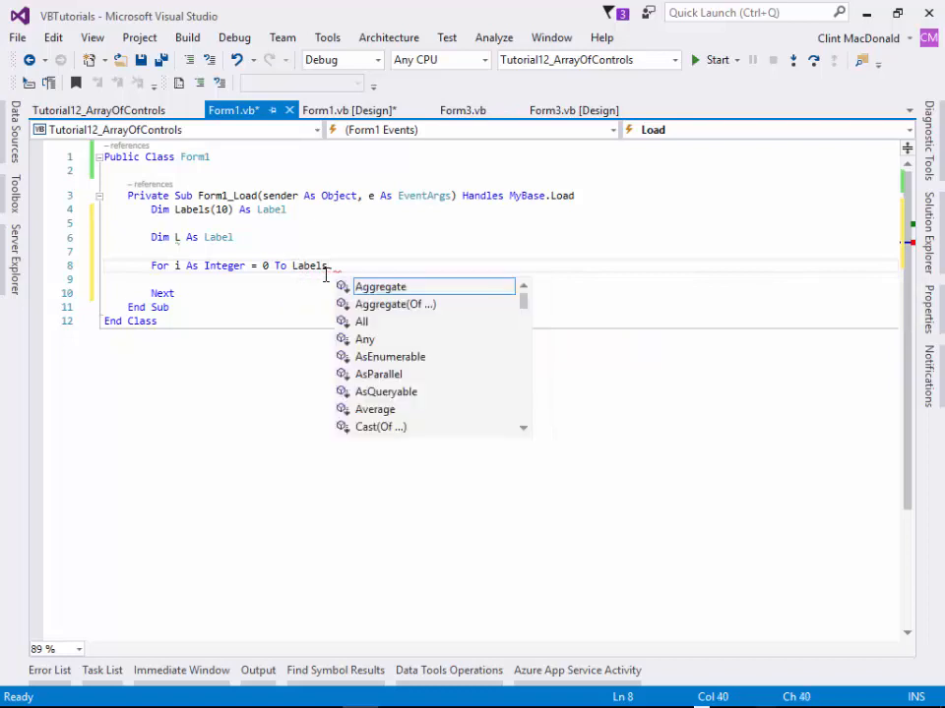
pyautogui.write('.Length')
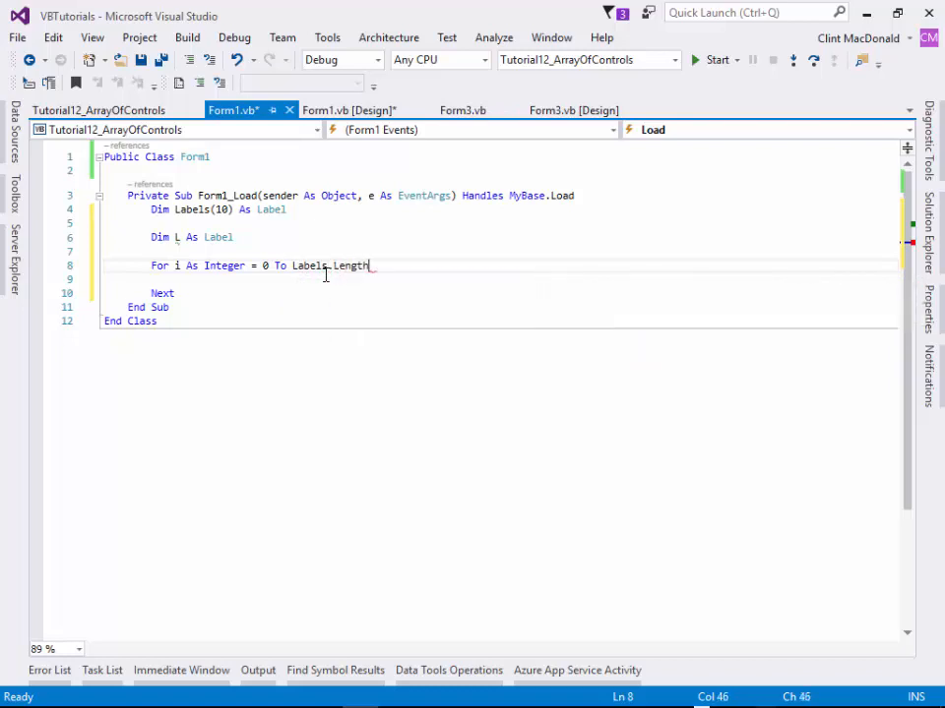
pyautogui.write('- 1')
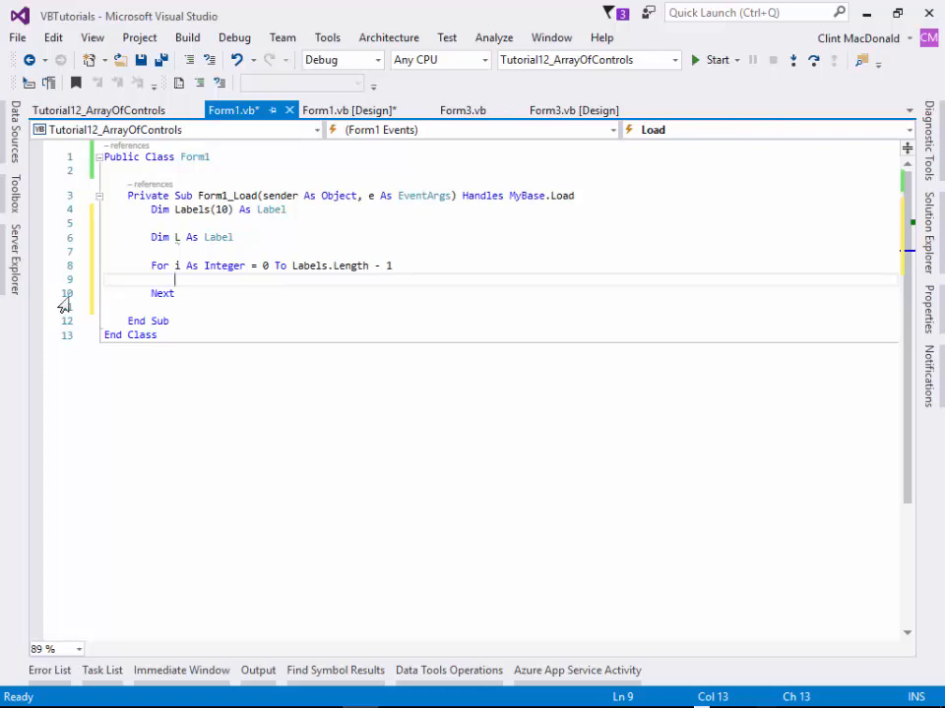
# Set each label's Name to "MyLabel" & i.ToString inside the loop.
pyautogui.write('labels')
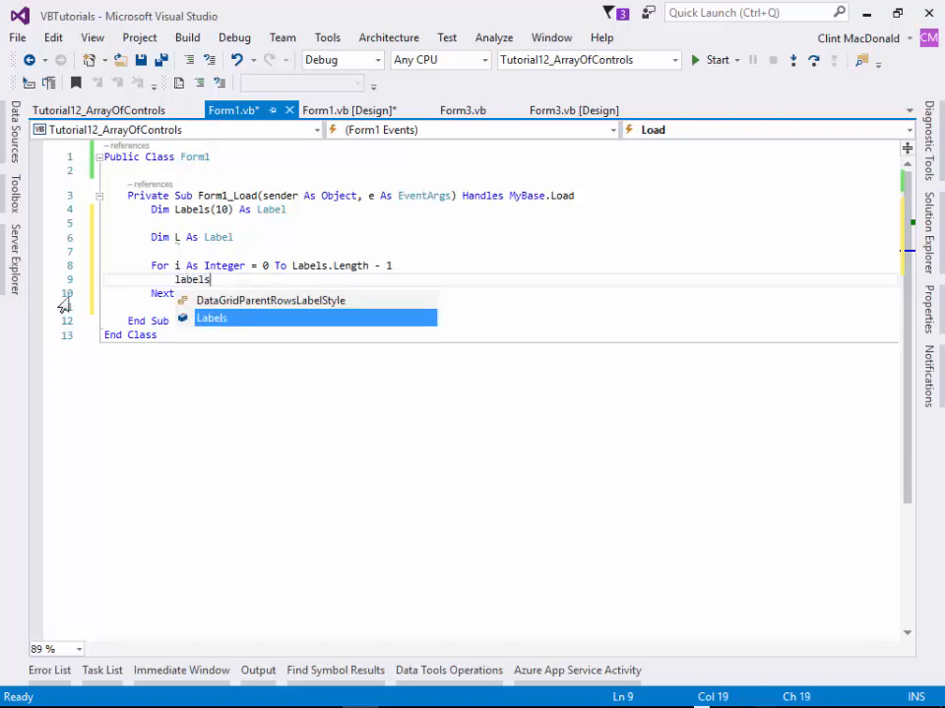
pyautogui.write('(i)')
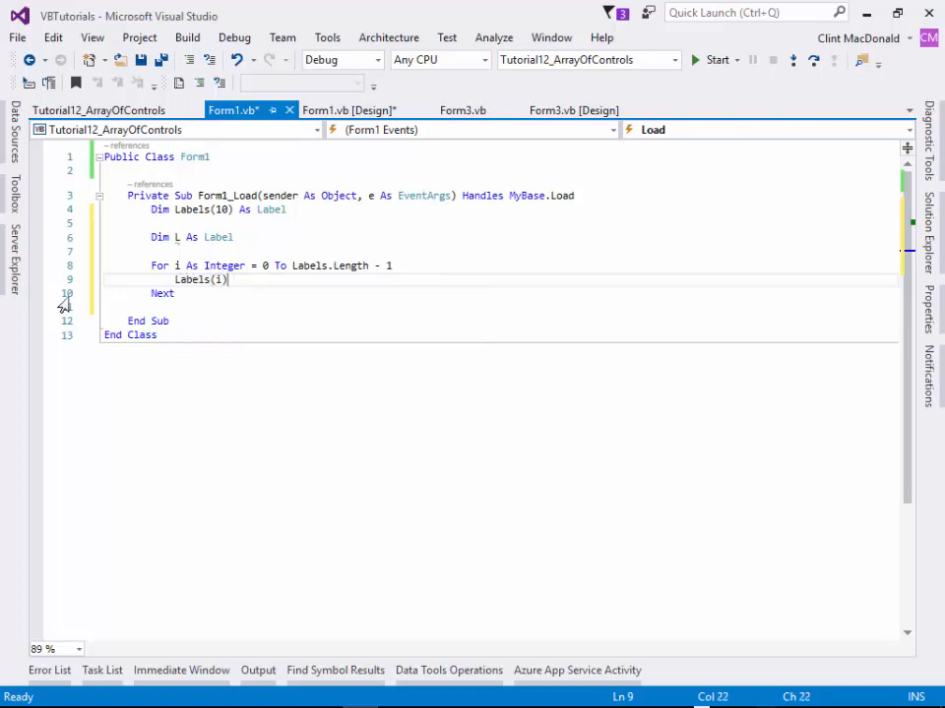
pyautogui.write('.Name =')
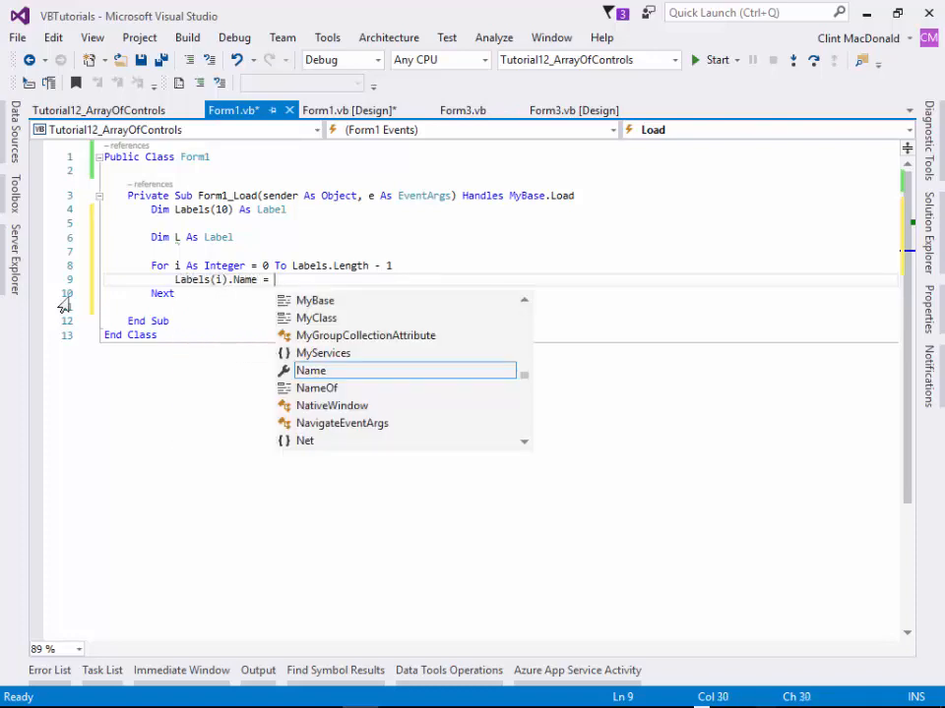
pyautogui.write('"MyL"')
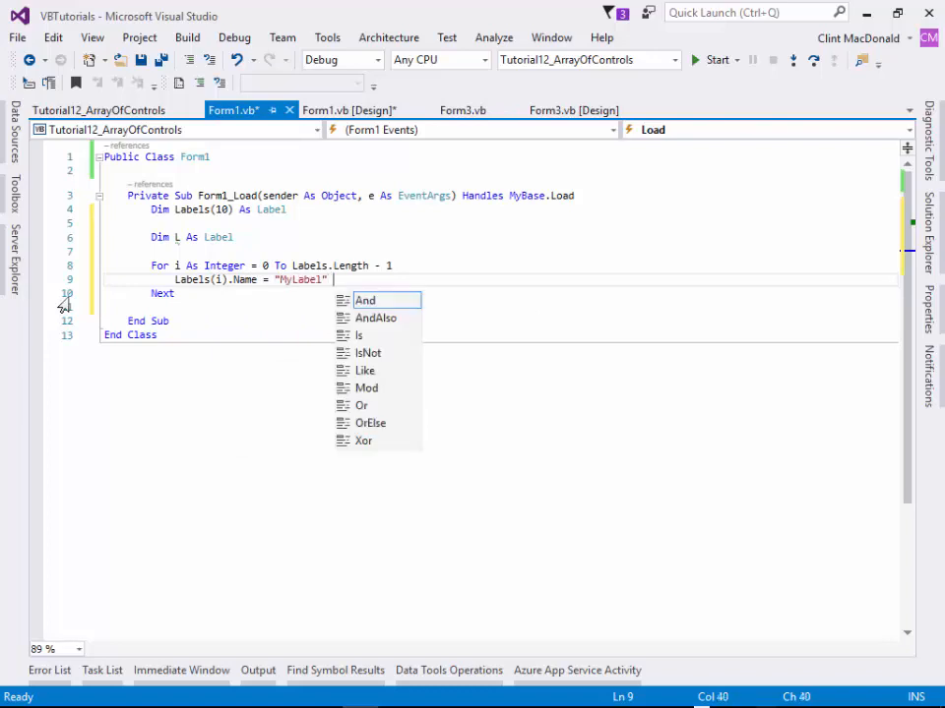
pyautogui.write('& i.')
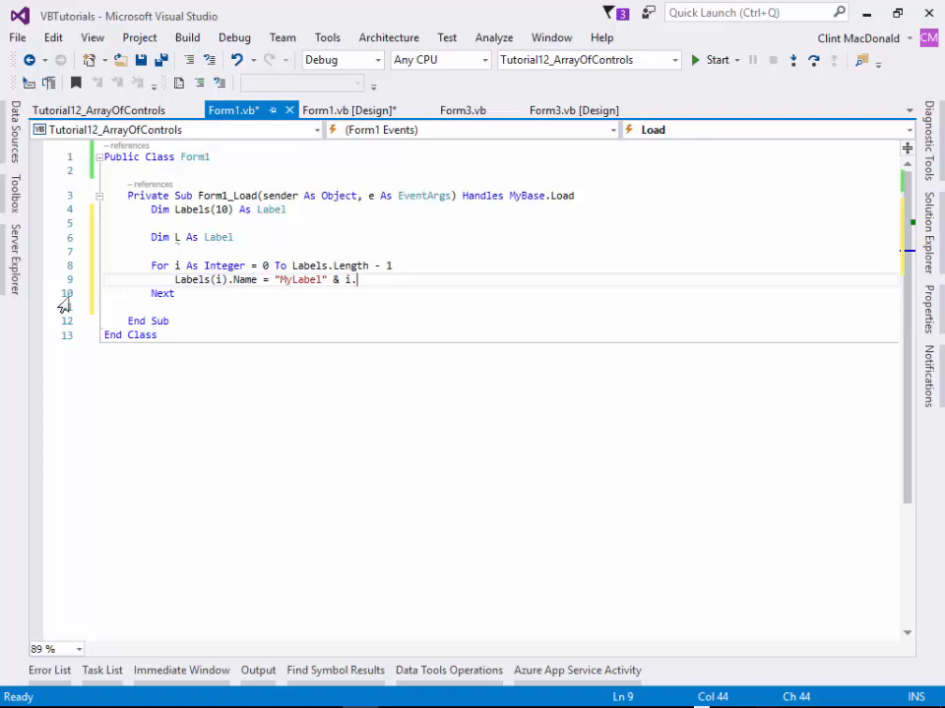
pyautogui.write('ToString')
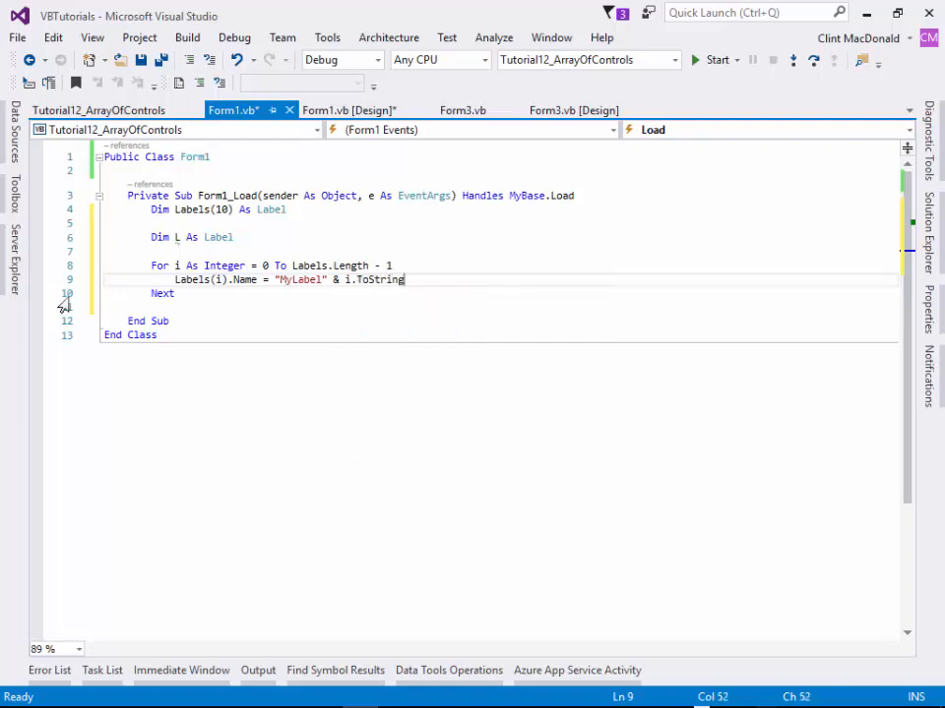
pyautogui.press('Enter')
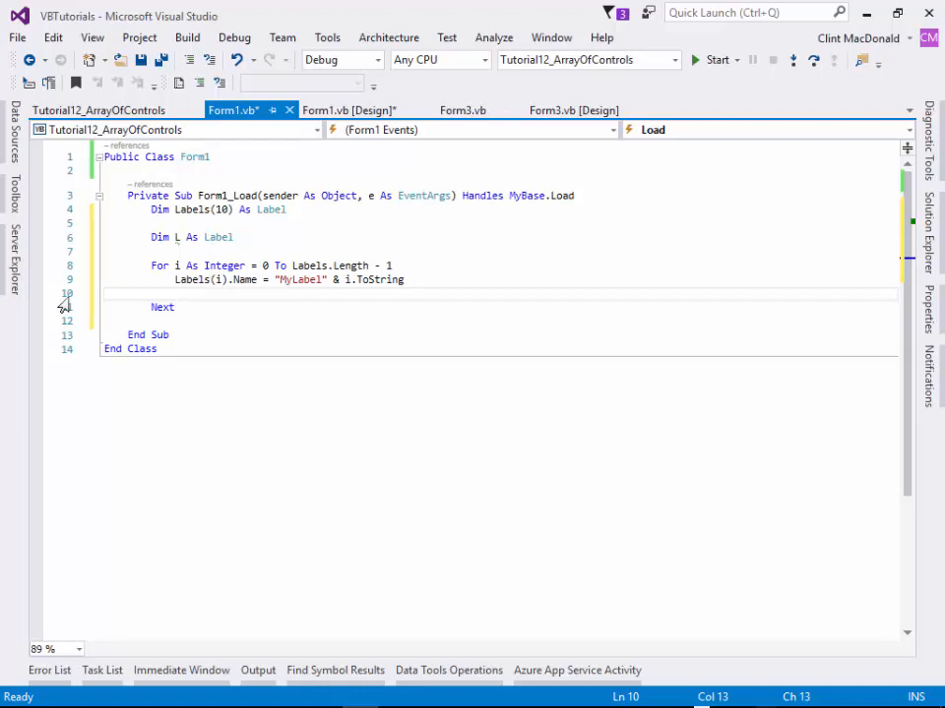
# Add repeated Labels(i) stub lines and set Text to "Num: " & i.
pyautogui.write('lable')
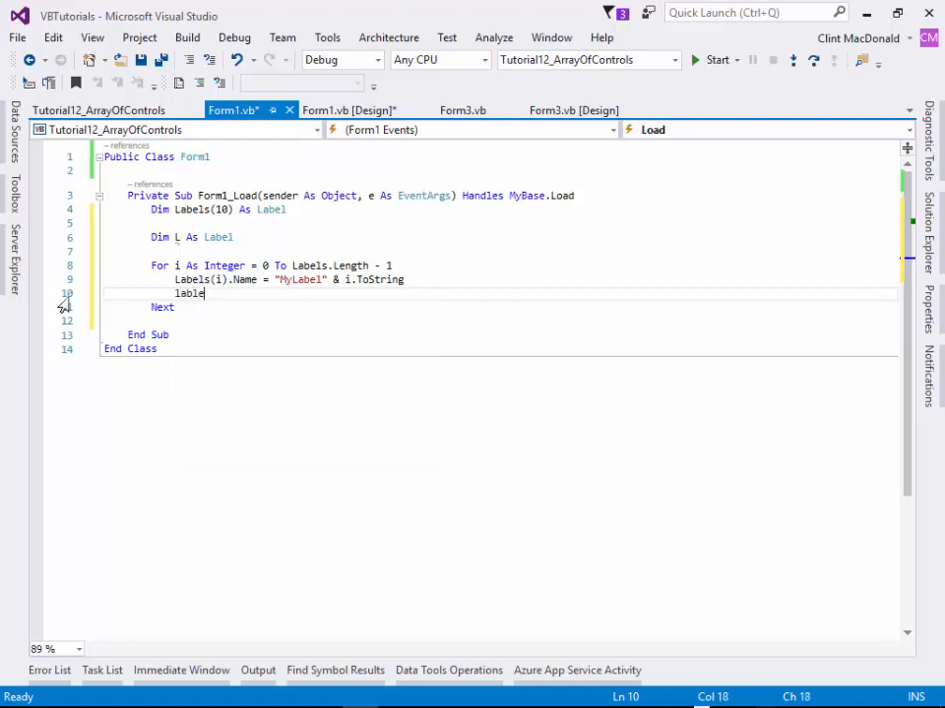
pyautogui.write('s')
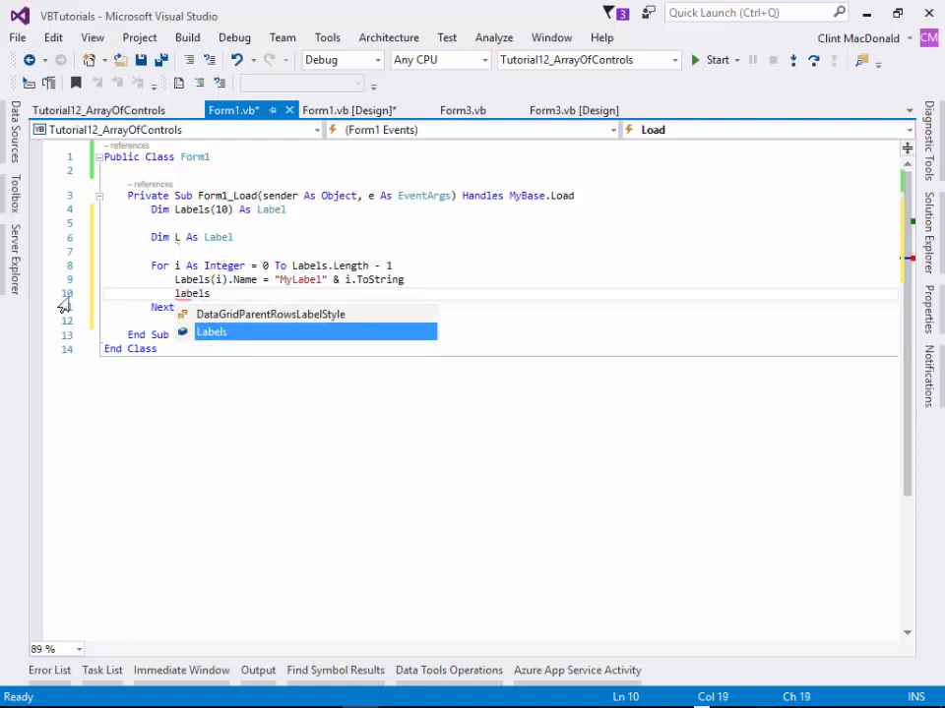
pyautogui.write('(i)')
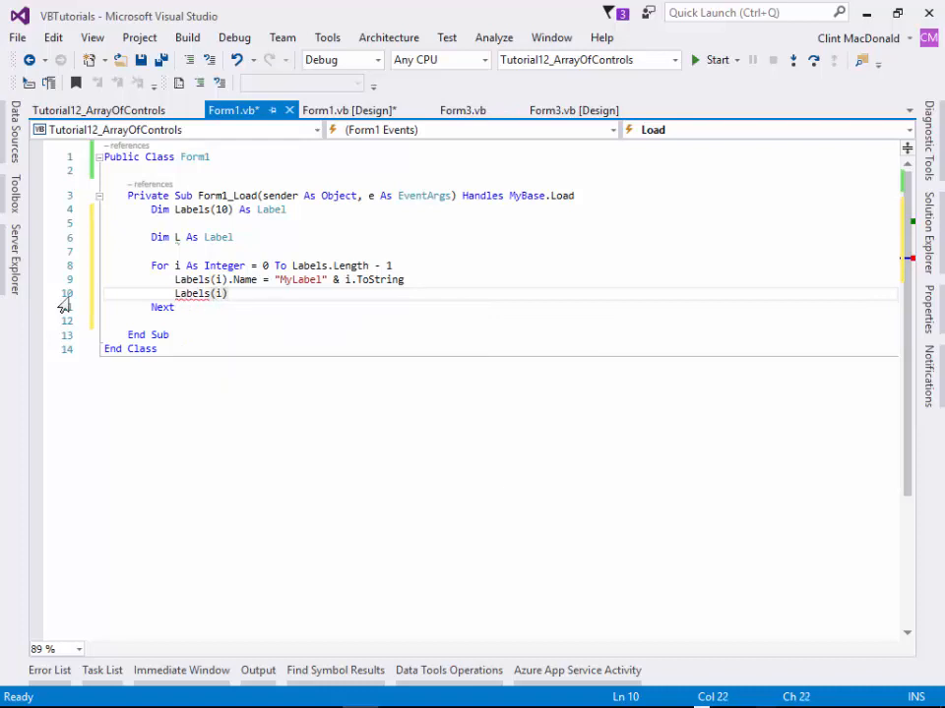
pyautogui.press('Enter')
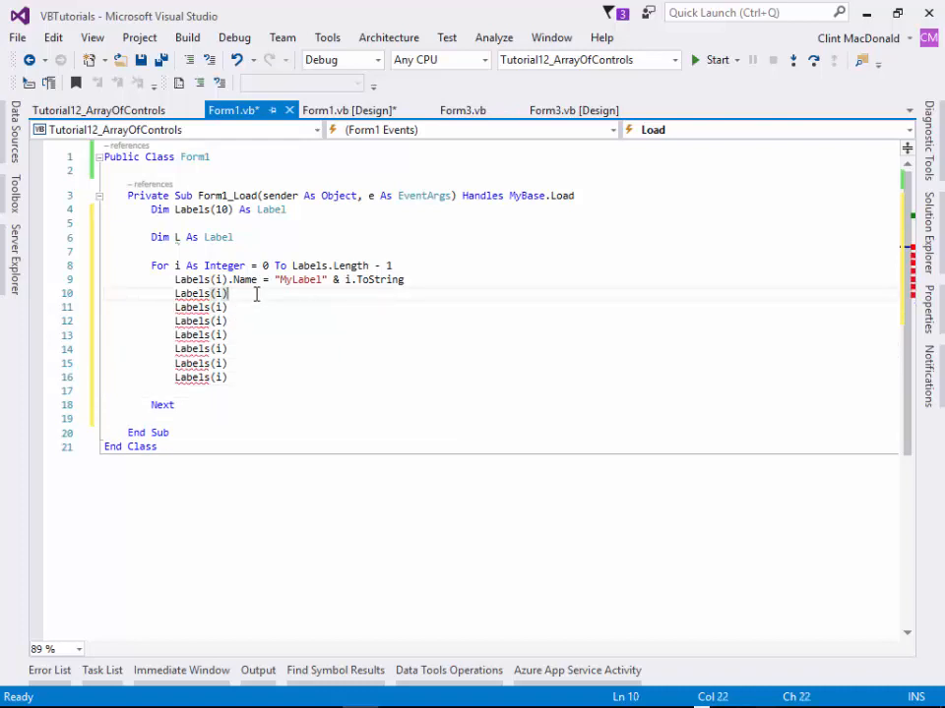
pyautogui.write('.Text')
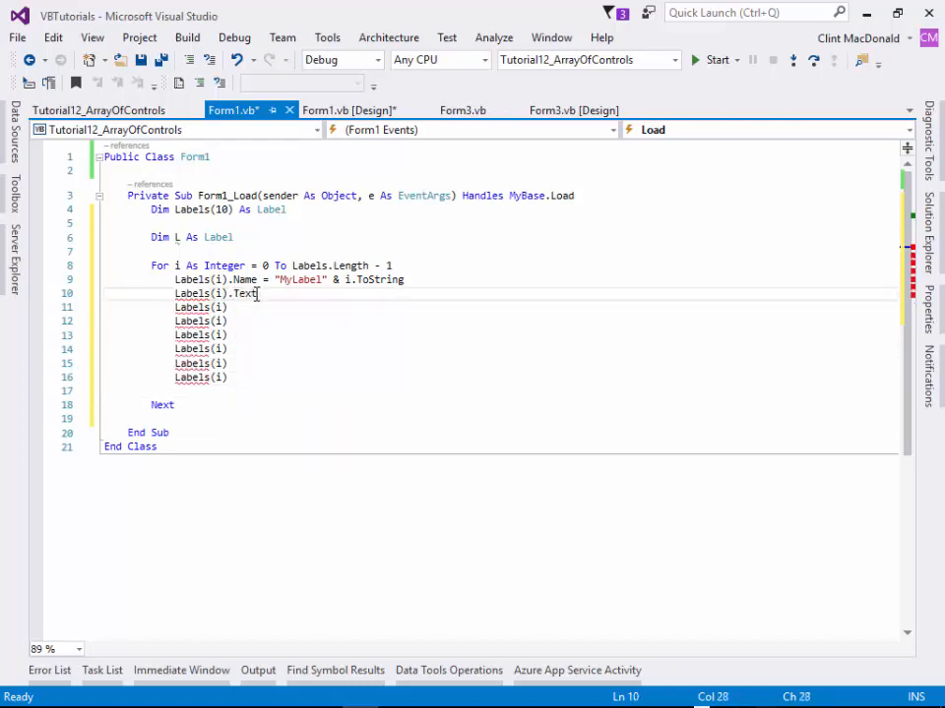
pyautogui.write('= "N"')
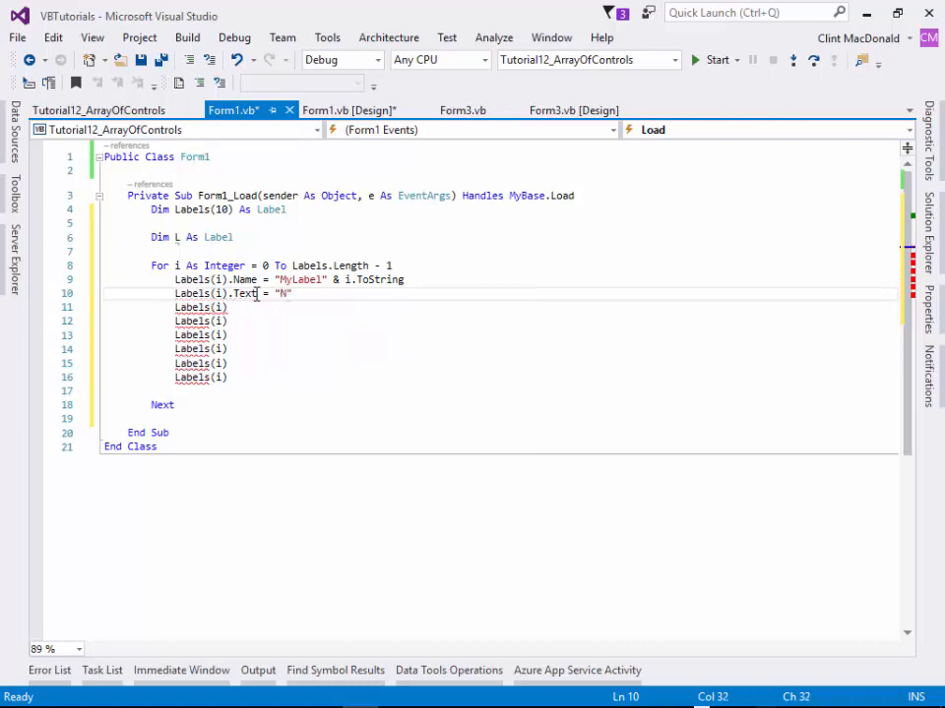
pyautogui.write('Num: " & i.ToString')
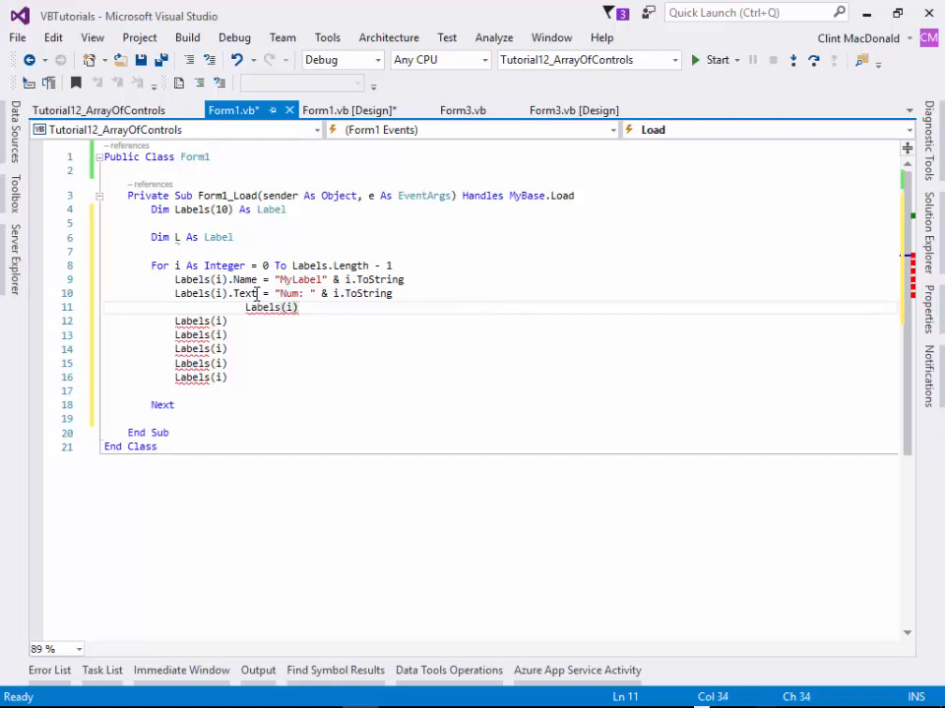
# Set each label's Left to 100 and Top to 50 + 25 * i.
pyautogui.write('.')
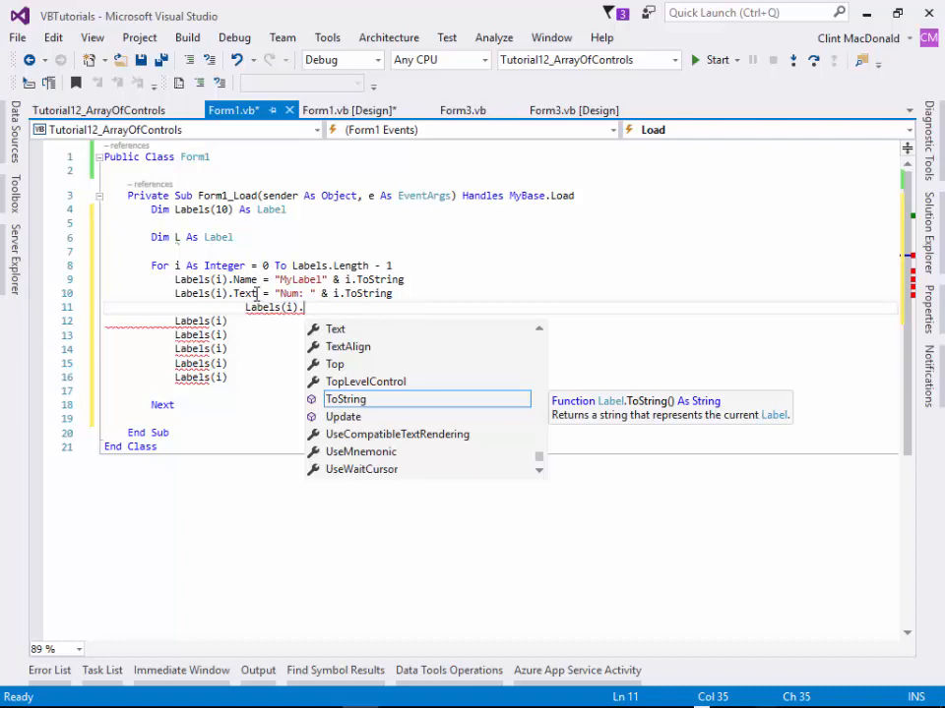
pyautogui.write('Left')
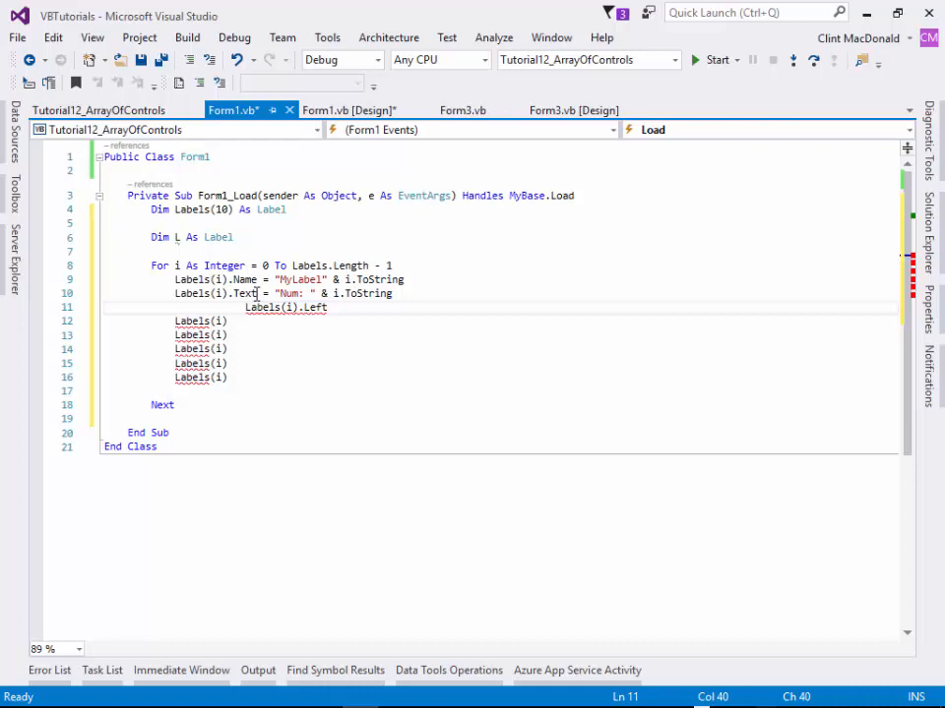
pyautogui.write('100')
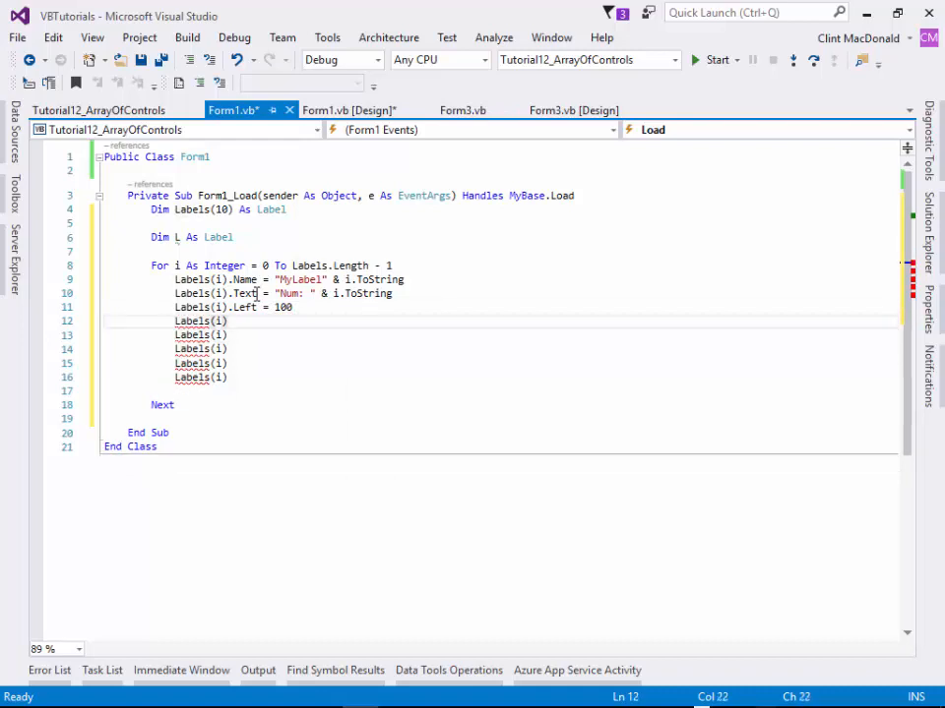
pyautogui.write('.t')
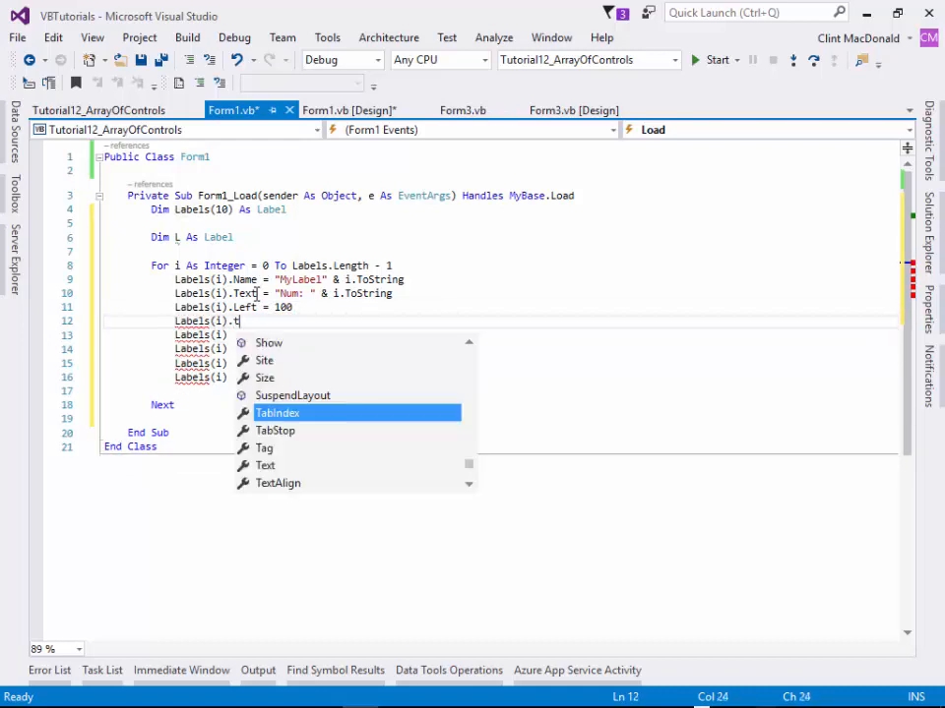
pyautogui.write('op = 50 + 25')
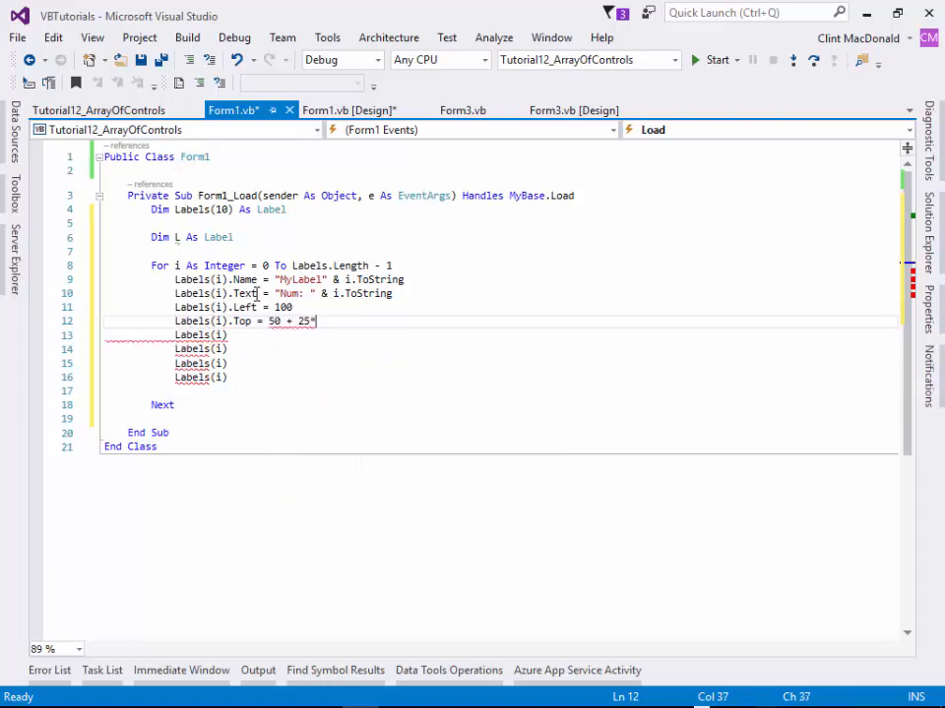
pyautogui.write('* i')
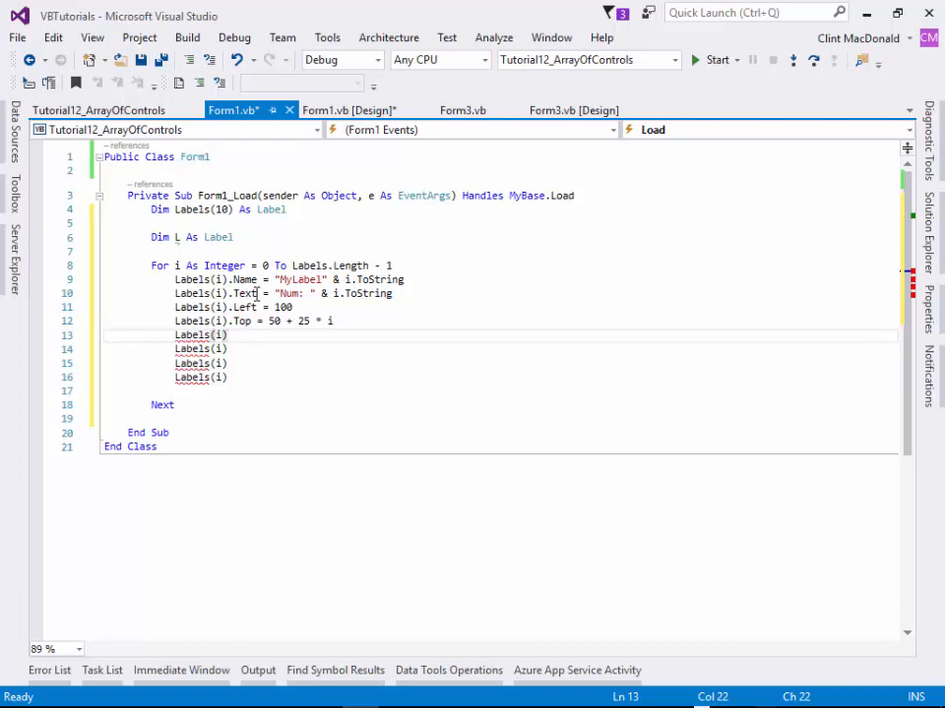
# Set each label's Height to 25 and Width to 50.
pyautogui.write('.Height = 25')
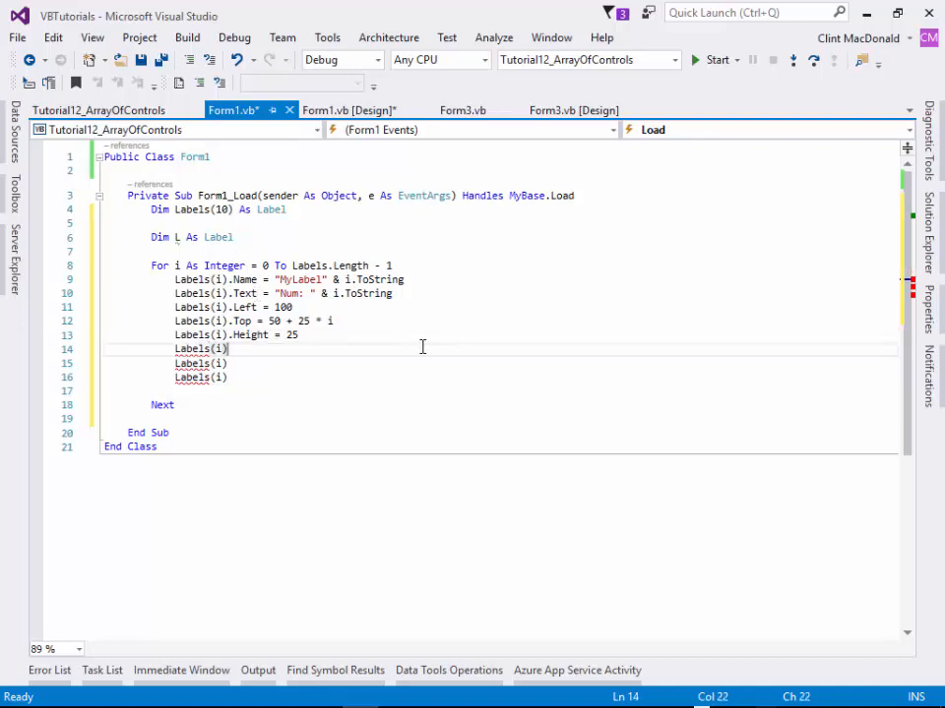
pyautogui.moveTo(306, 377)
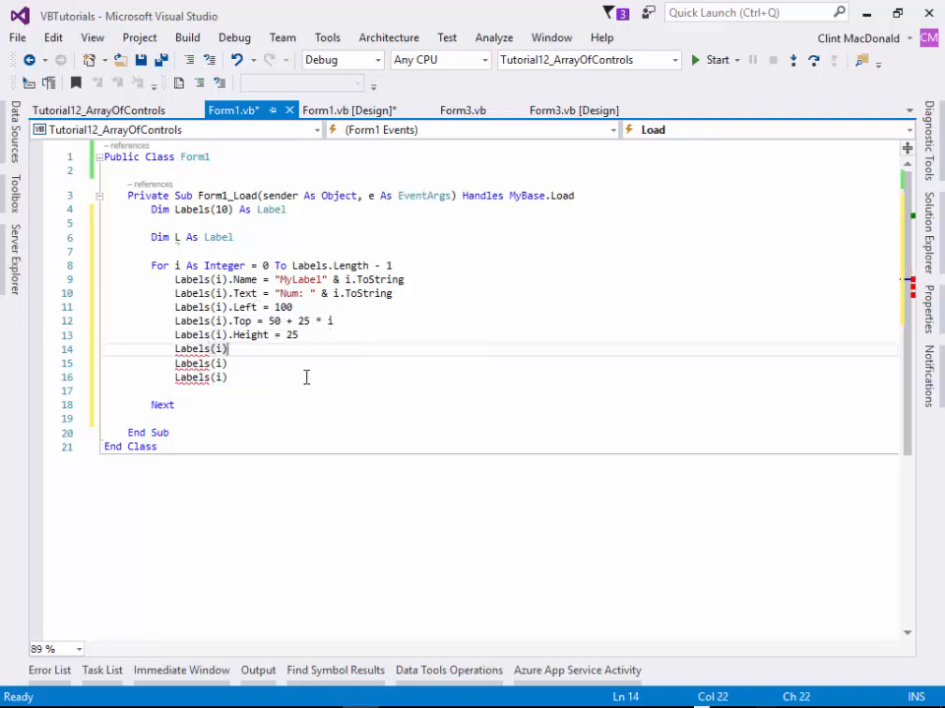
pyautogui.write('.Width')
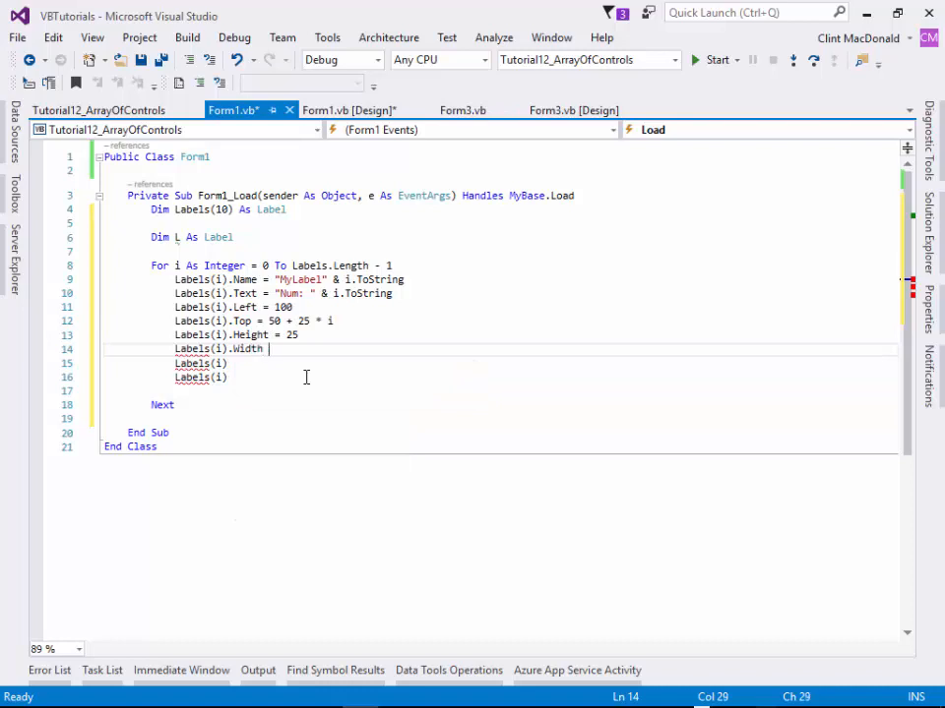
pyautogui.write('= 50')
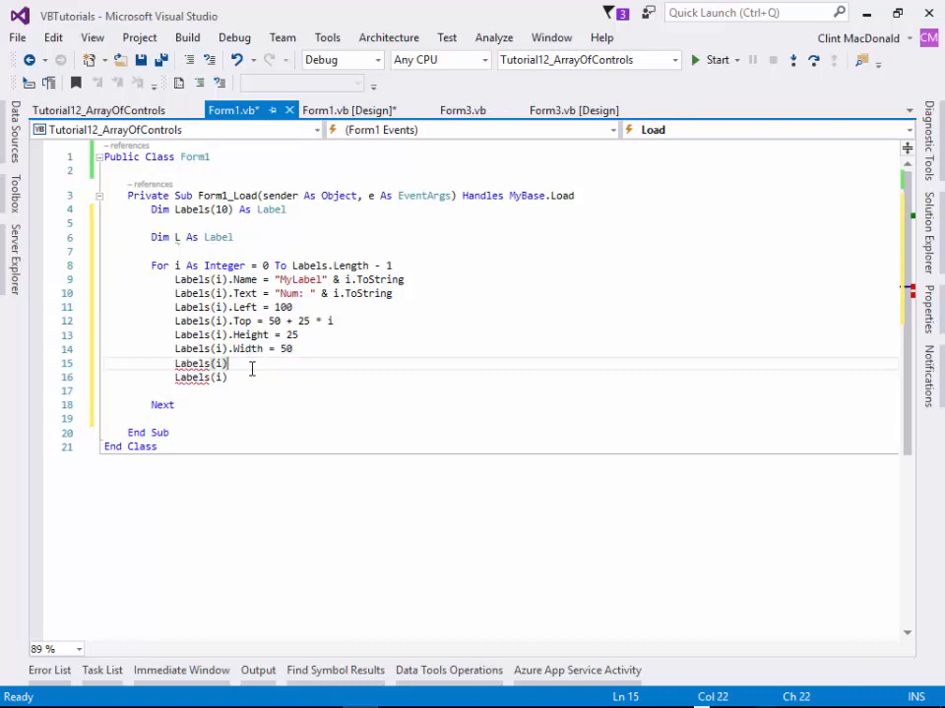
pyautogui.write('.')
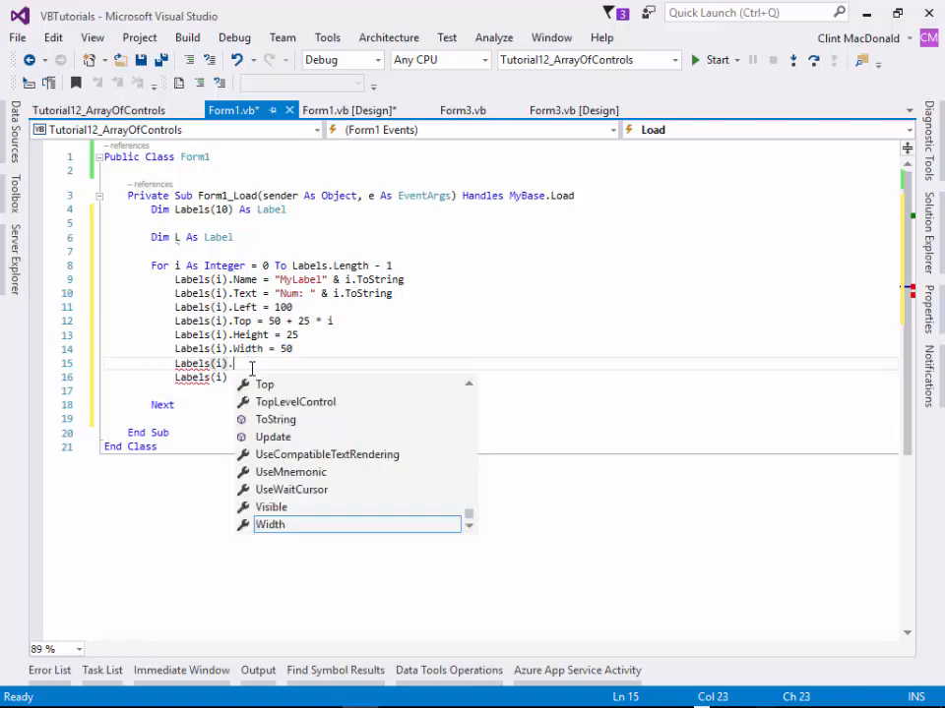
# Set each label's BackColor to Color.FromArgb(25*i, 25*i, 25*i).
pyautogui.write('BackColor')
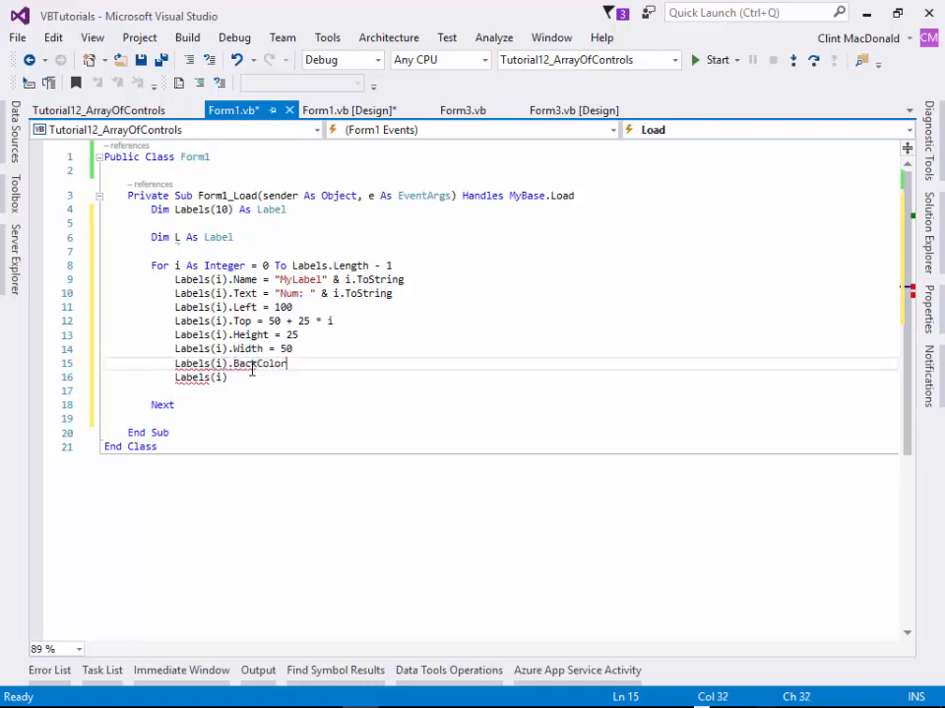
pyautogui.write('=')
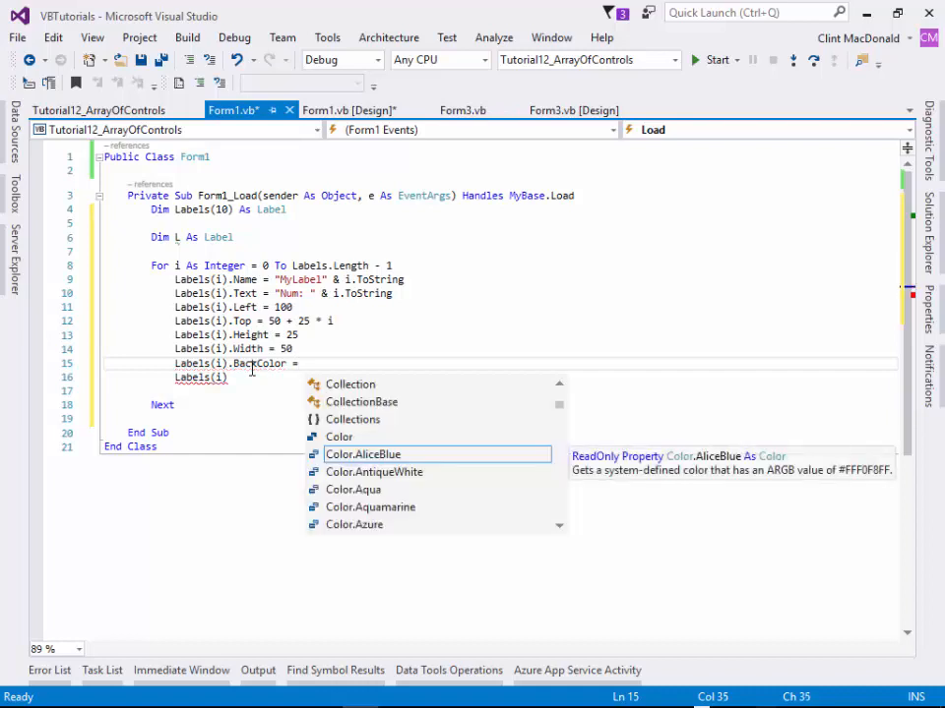
pyautogui.write('Color.')
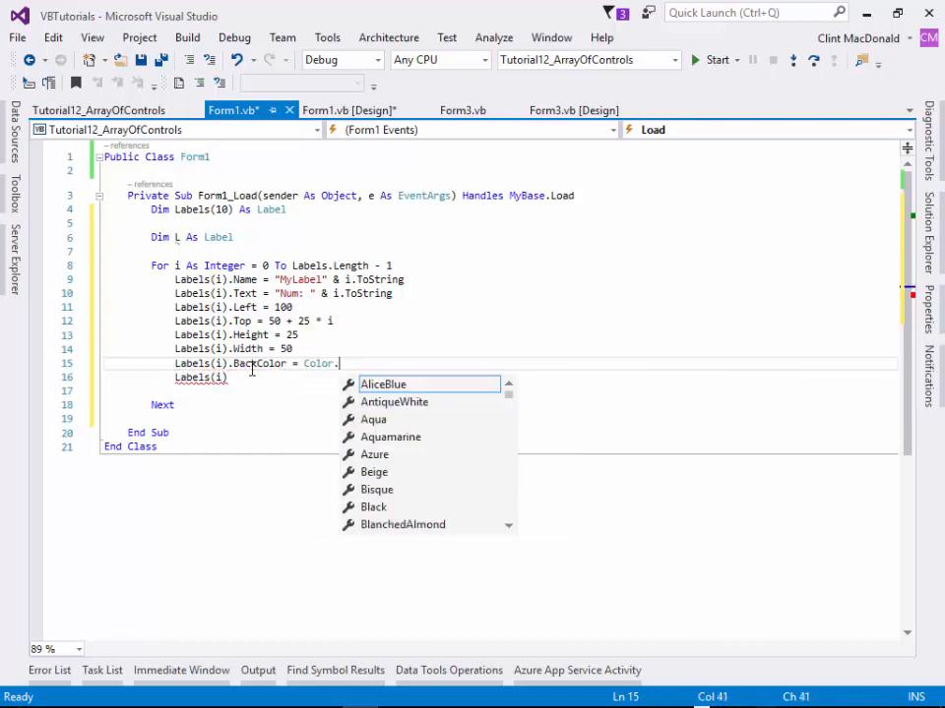
pyautogui.write('FromArgb(')
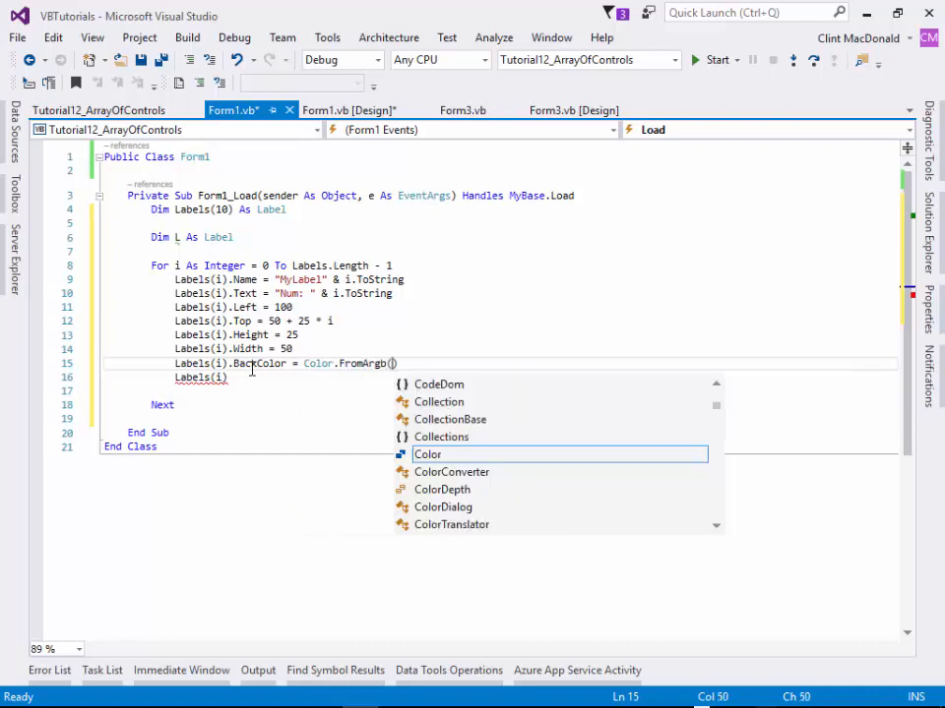
pyautogui.write('25')
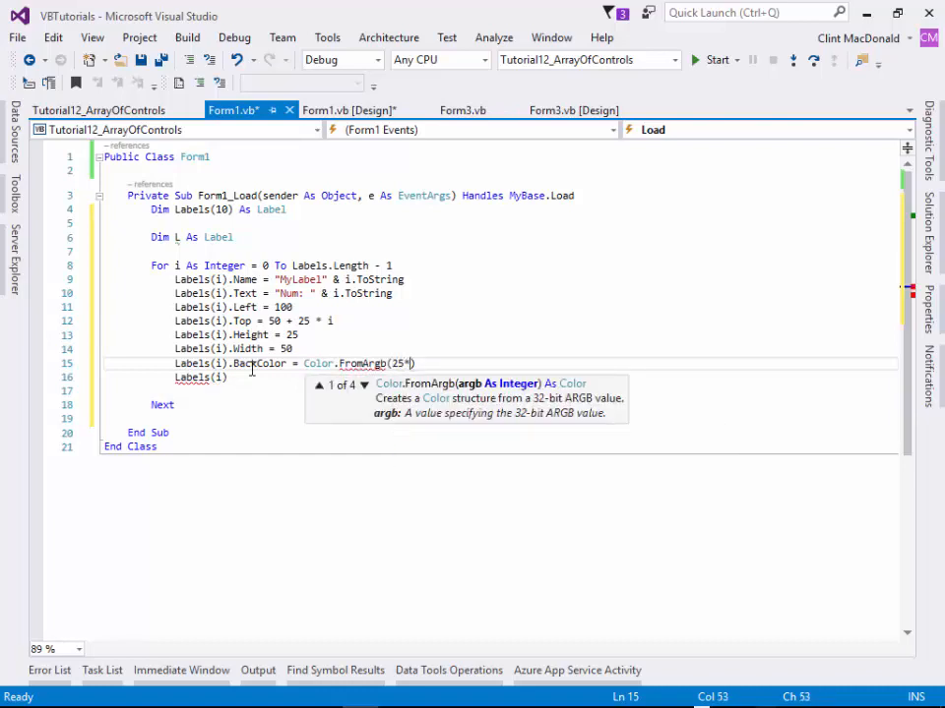
pyautogui.write('*i,')
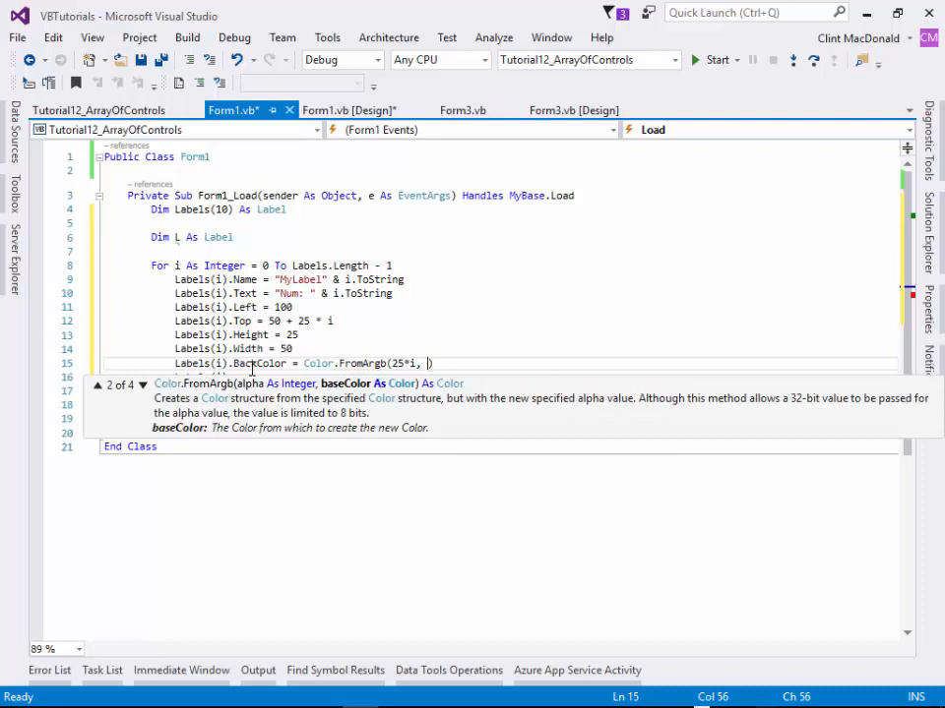
pyautogui.write('25*i,')
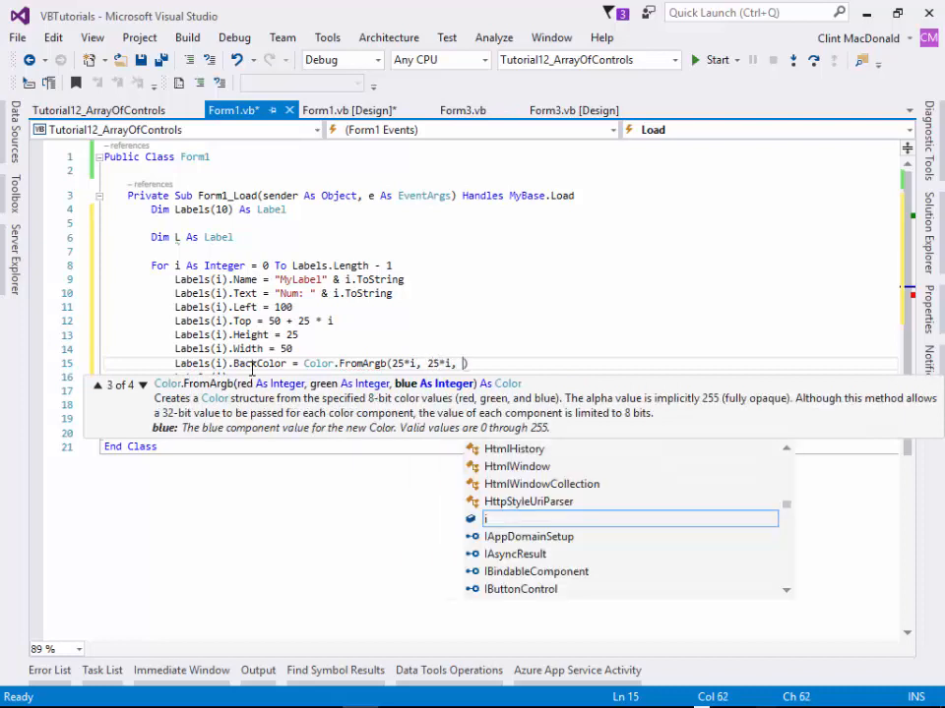
pyautogui.write('25*i)')
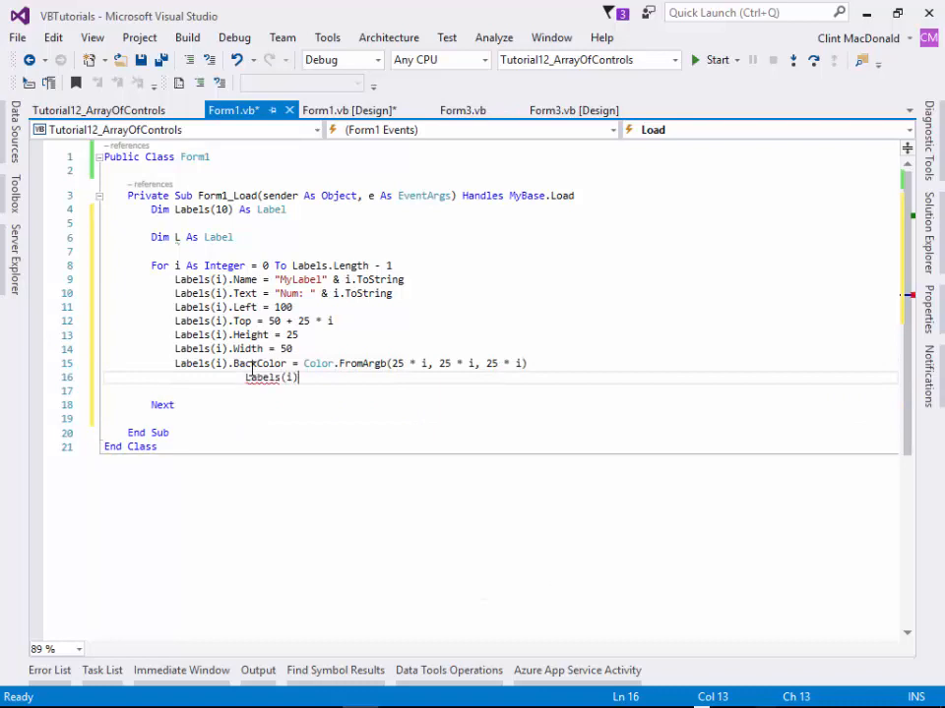
# Set each label's ForeColor to Color.White.
pyautogui.write('.fore')
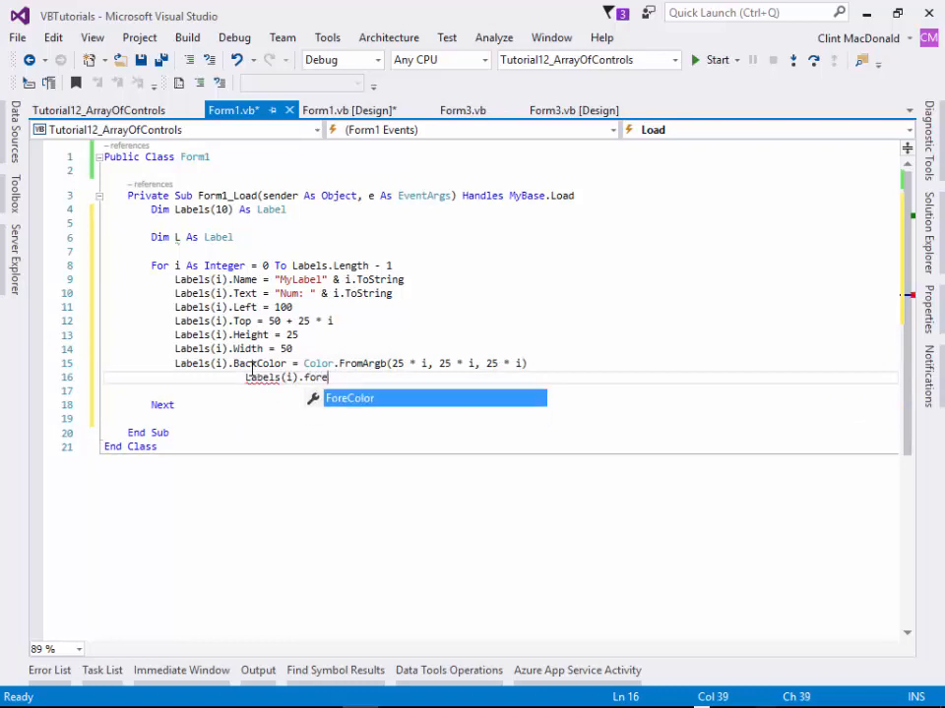
pyautogui.write('col')
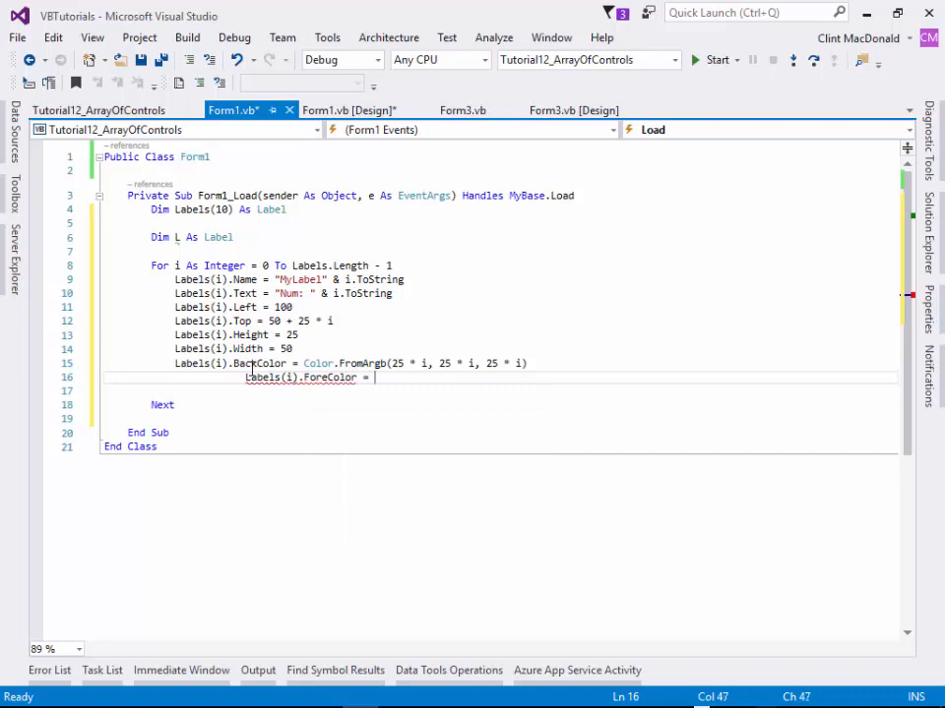
pyautogui.write('Color')
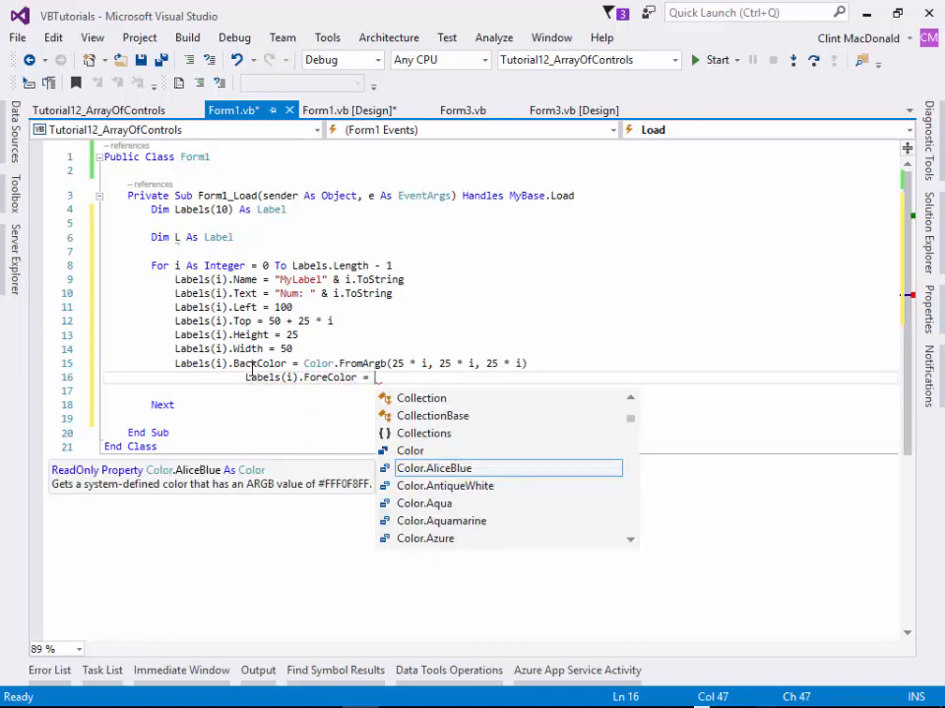
pyautogui.write('white')
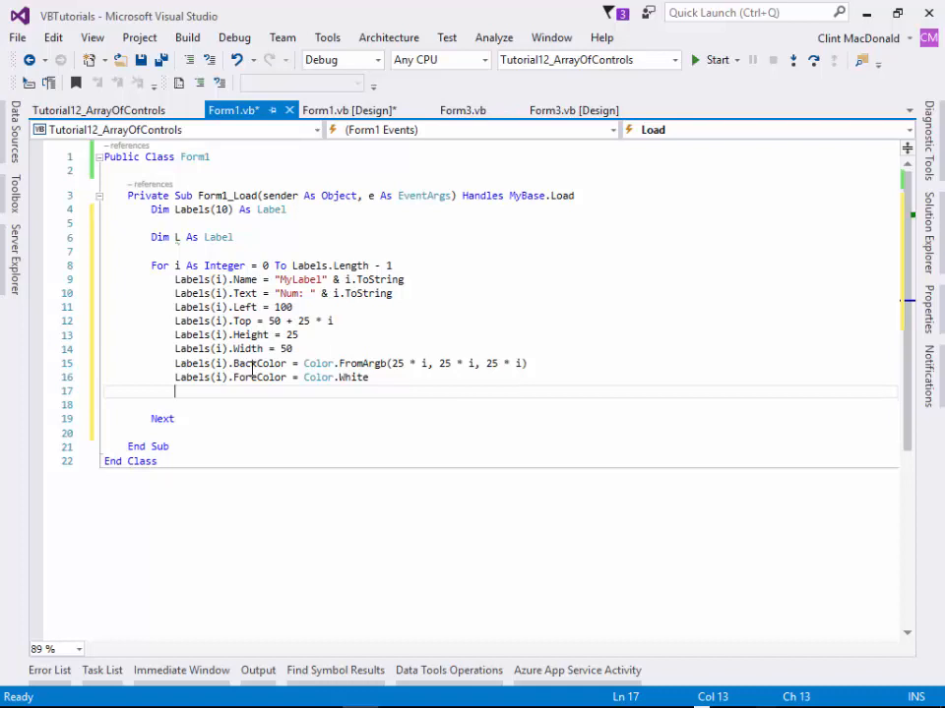
# Make labels with i > Labels.Length/2 use ForeColor Color.Black.
pyautogui.write('If')
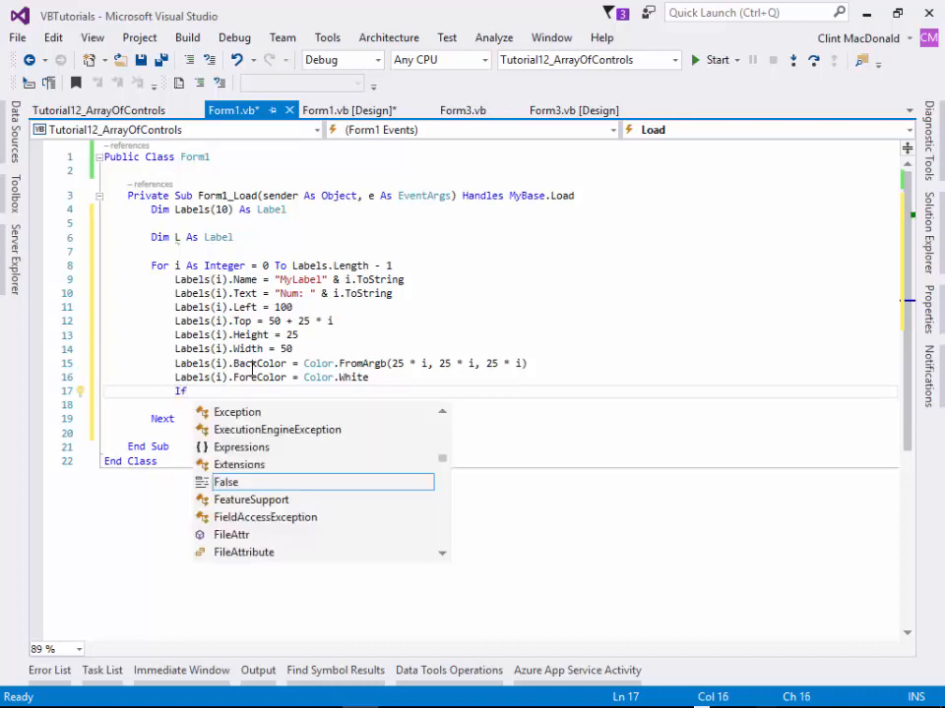
pyautogui.write('i>')
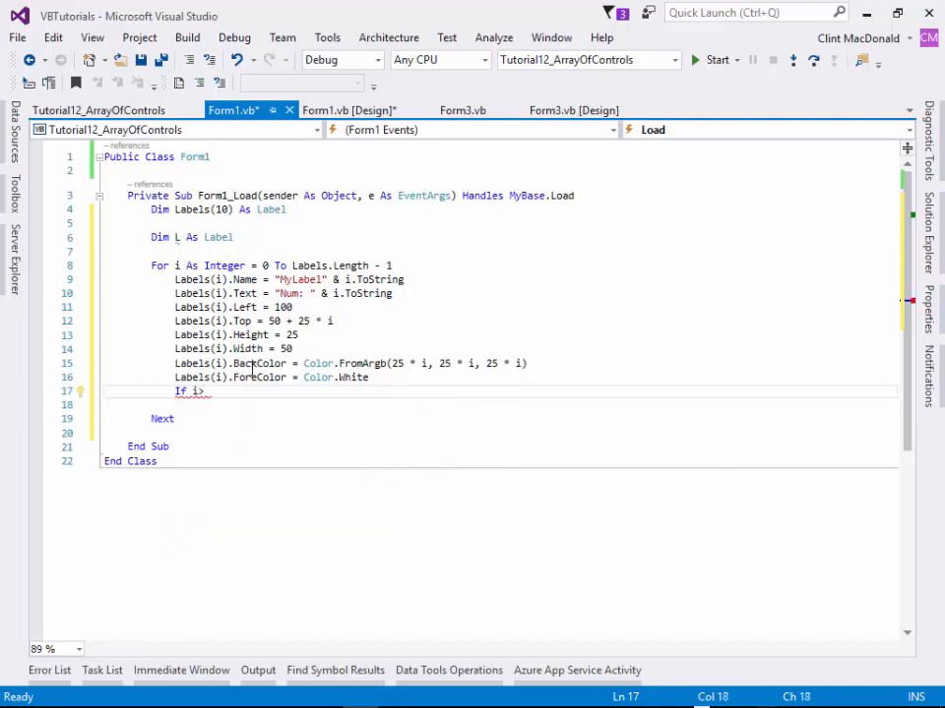
pyautogui.write('5')
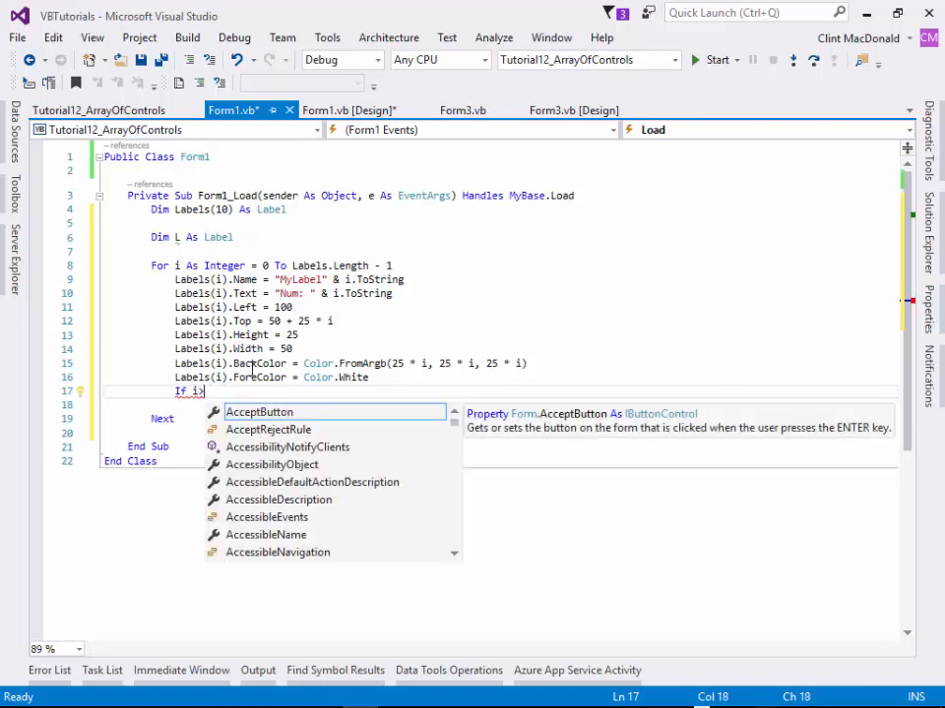
pyautogui.write('Labels.')
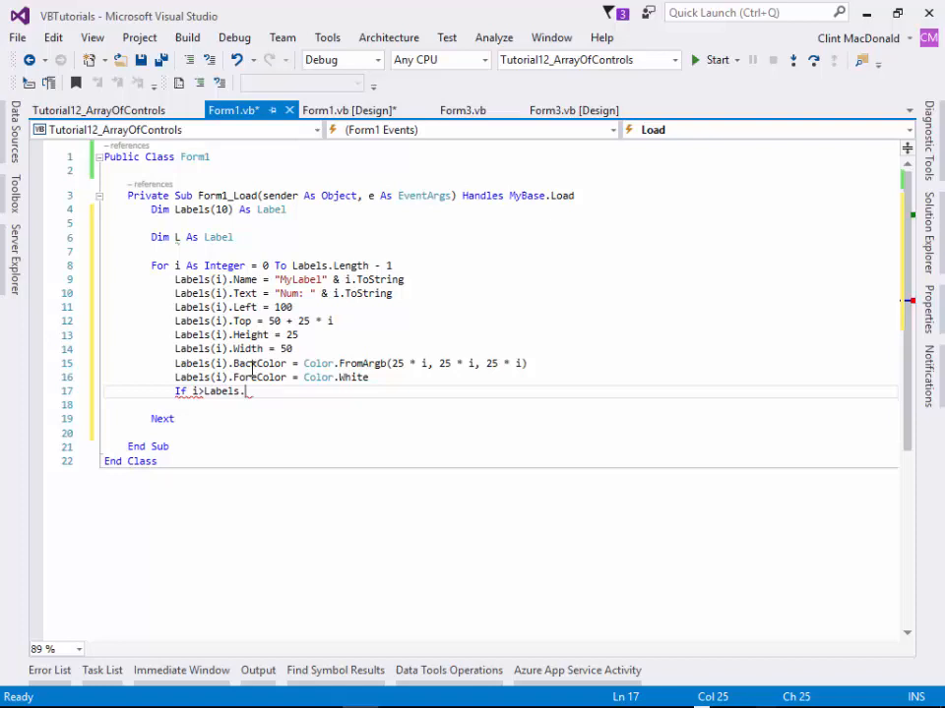
pyautogui.write('Length/2')
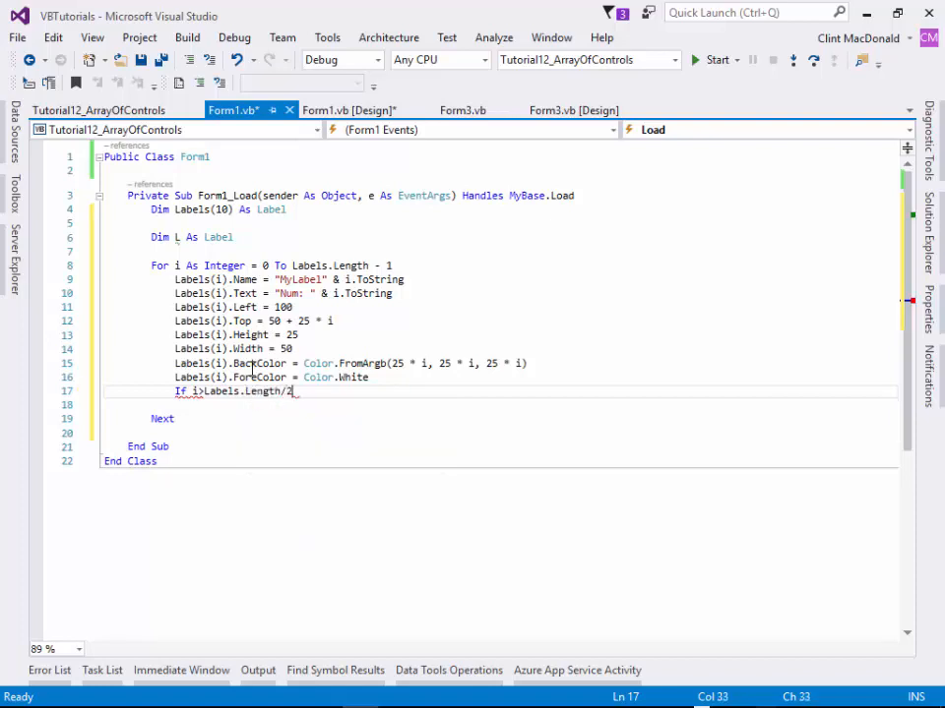
pyautogui.write('then')
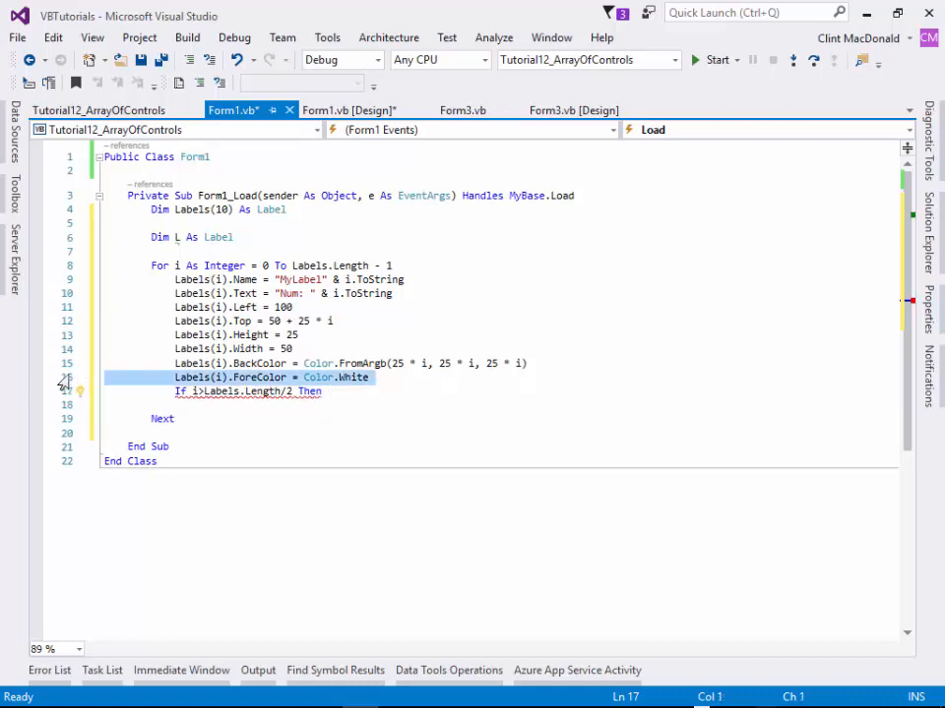
pyautogui.write('Labels(i).ForeColor = Color.White')
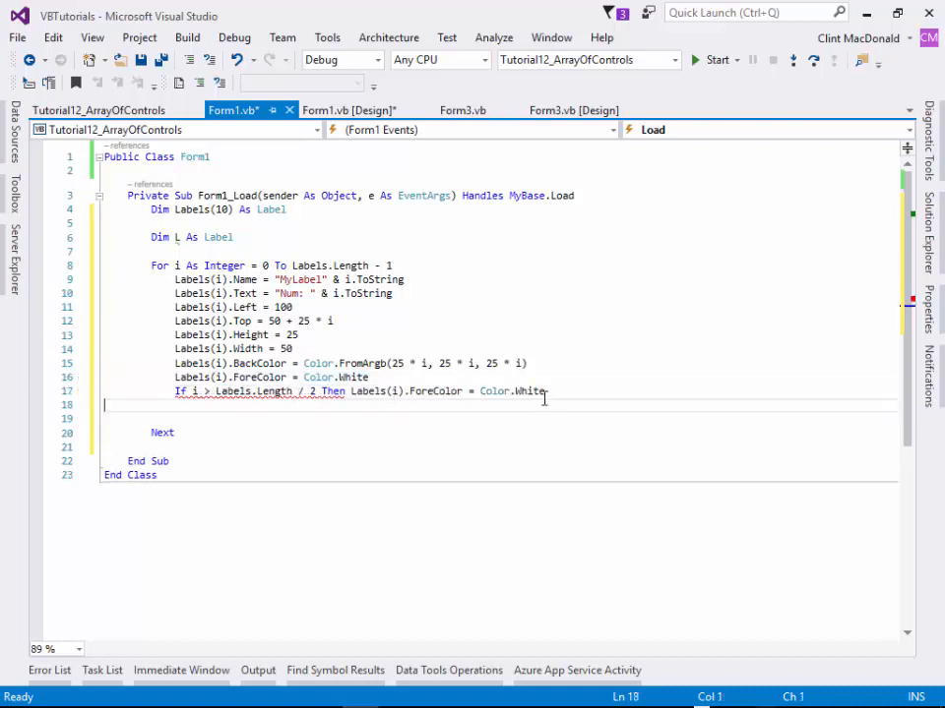
pyautogui.write('black')
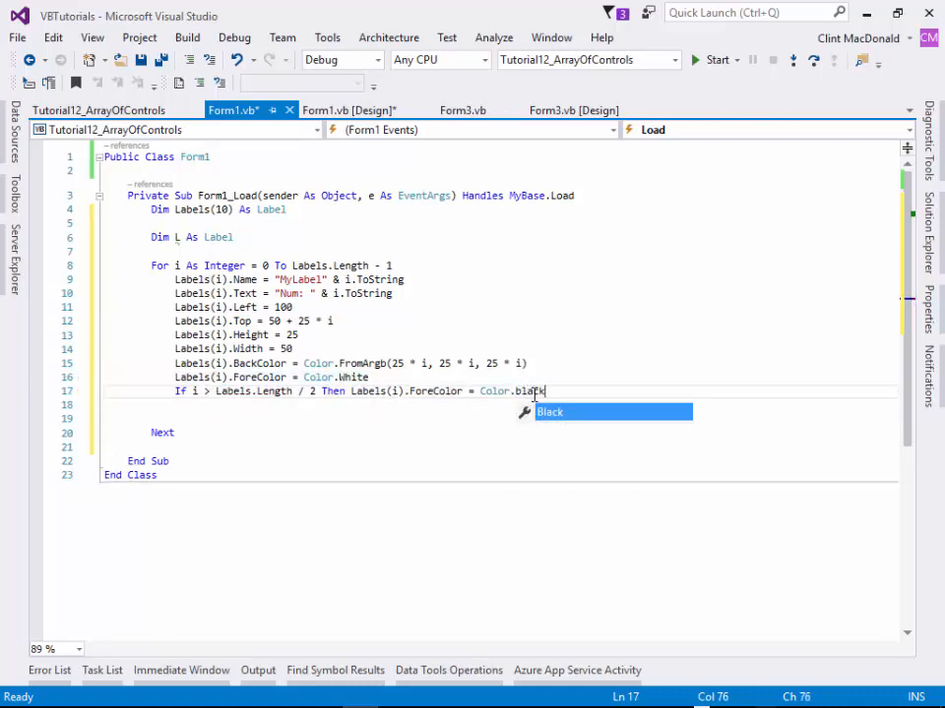
pyautogui.press('Enter')
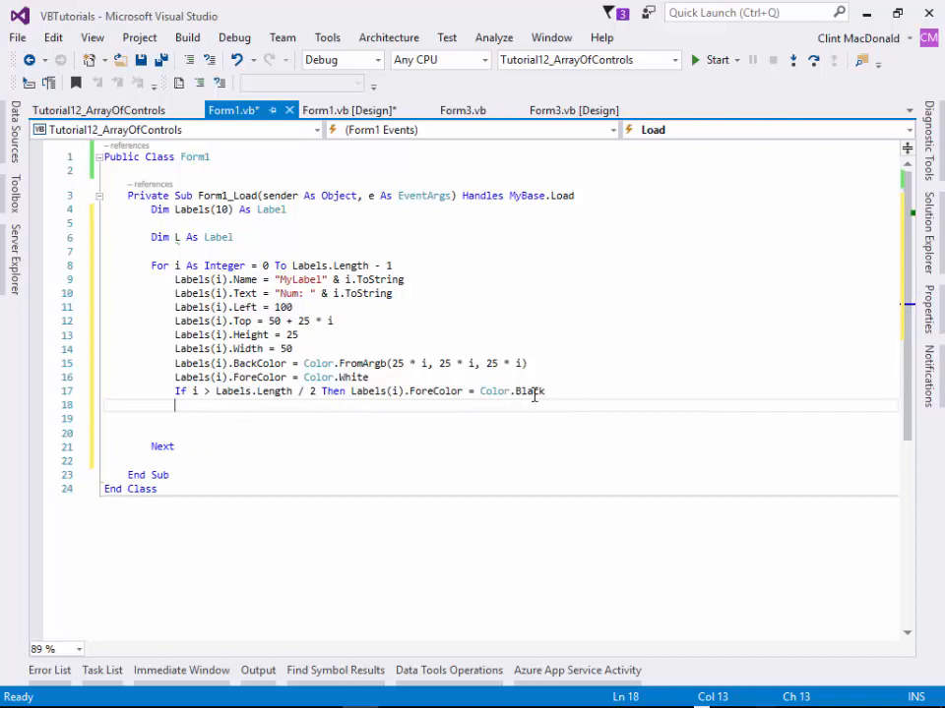
# Give every label BorderStyle.Fixed3D.
pyautogui.write('L.')
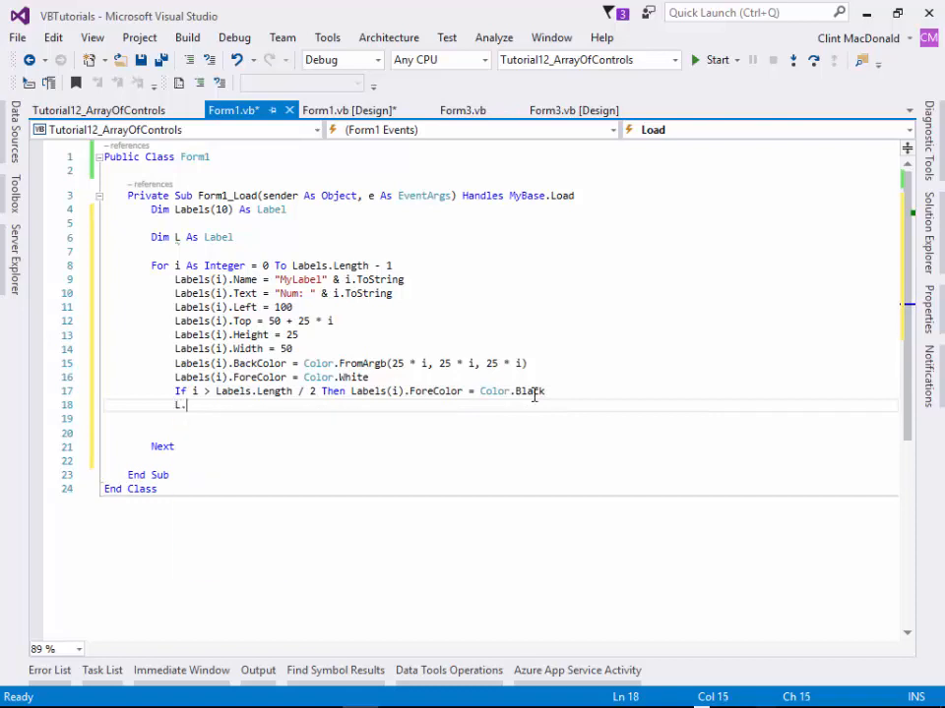
pyautogui.write('BorderStyle =')
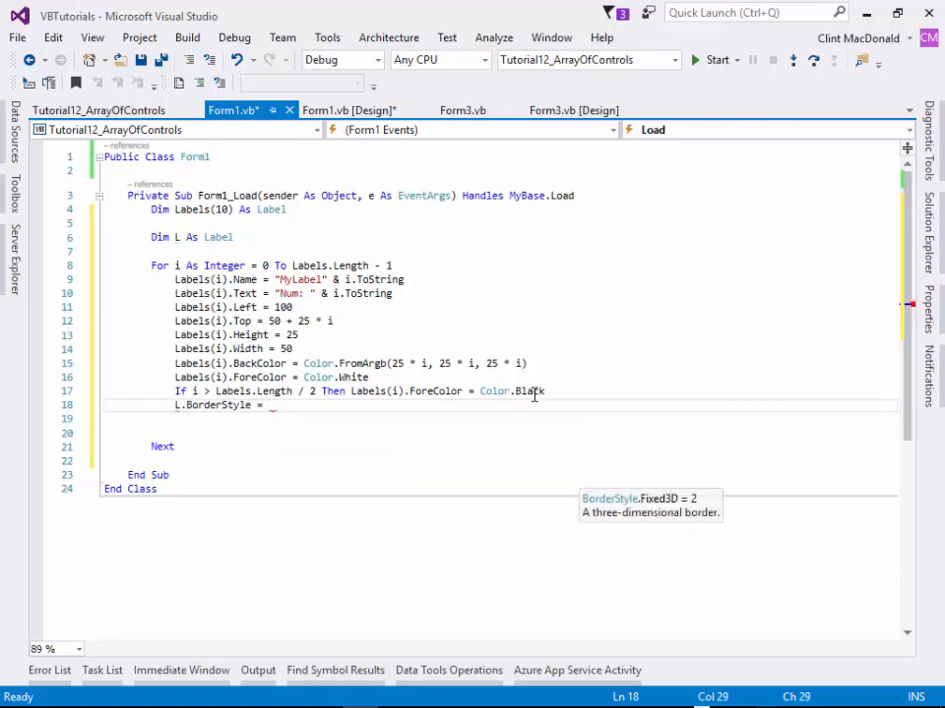
pyautogui.write('BorderStyle.Fixed3D')
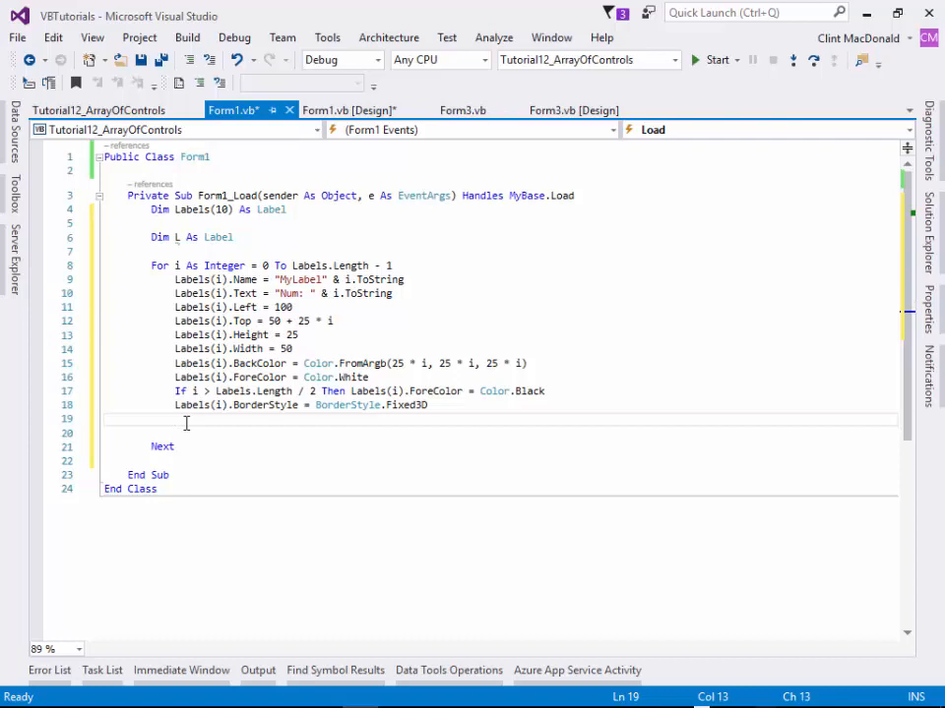
# Add each label to the form with Me.Controls.Add(Labels(i)).
pyautogui.write('Me.')
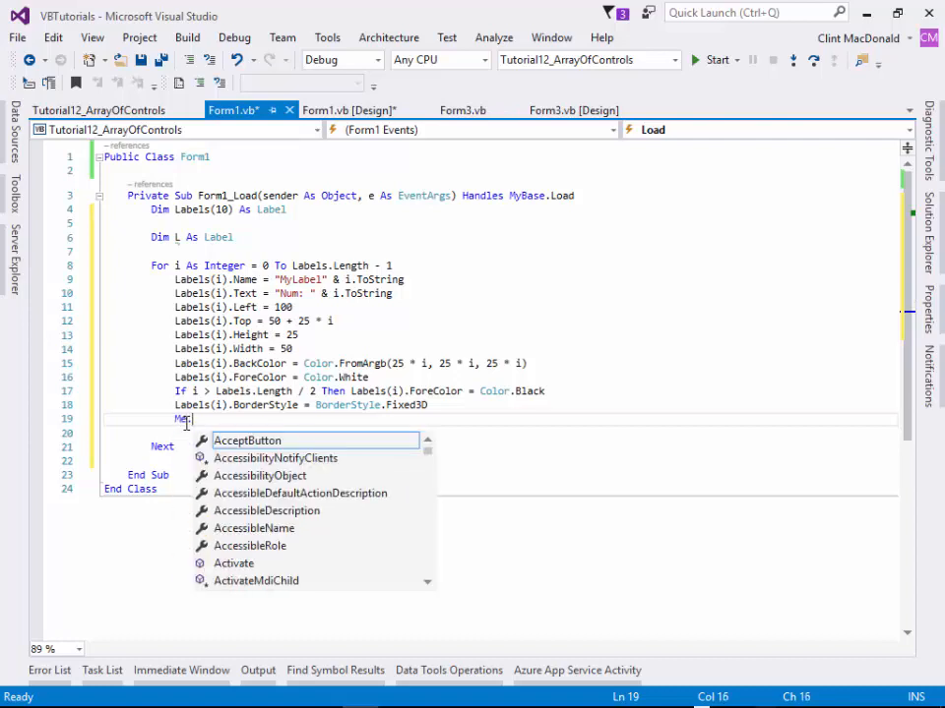
pyautogui.write('Controls.')
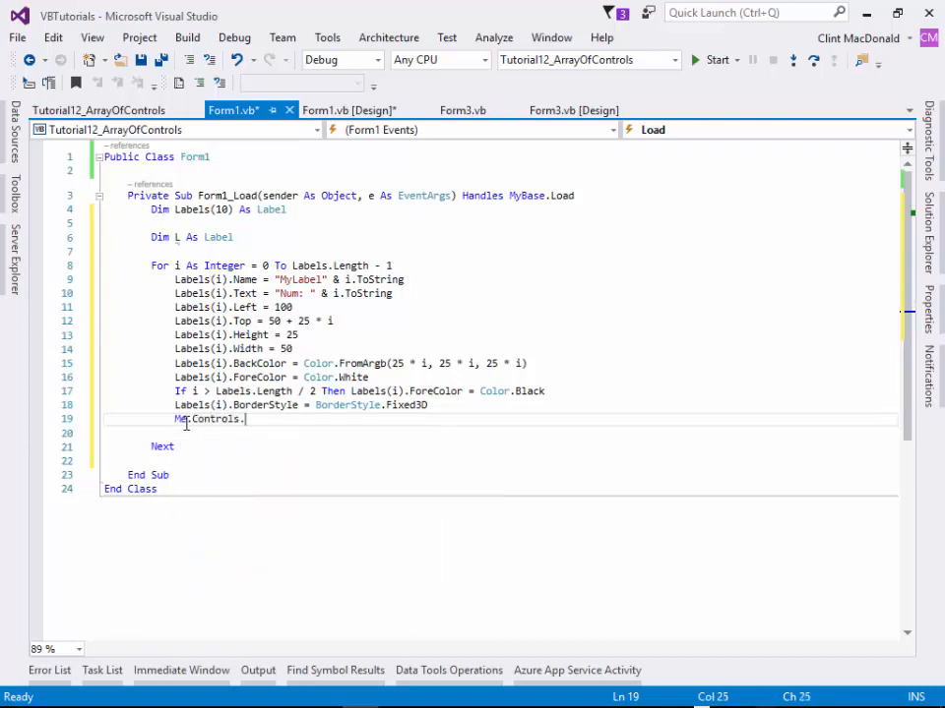
pyautogui.write('Add()')
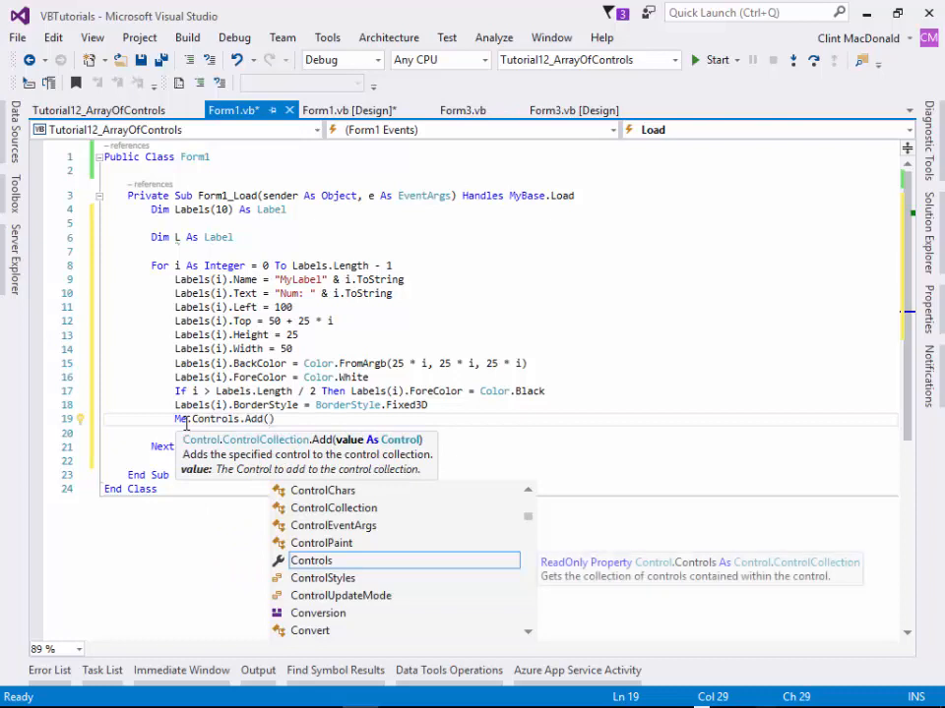
pyautogui.write('Labels(i)')
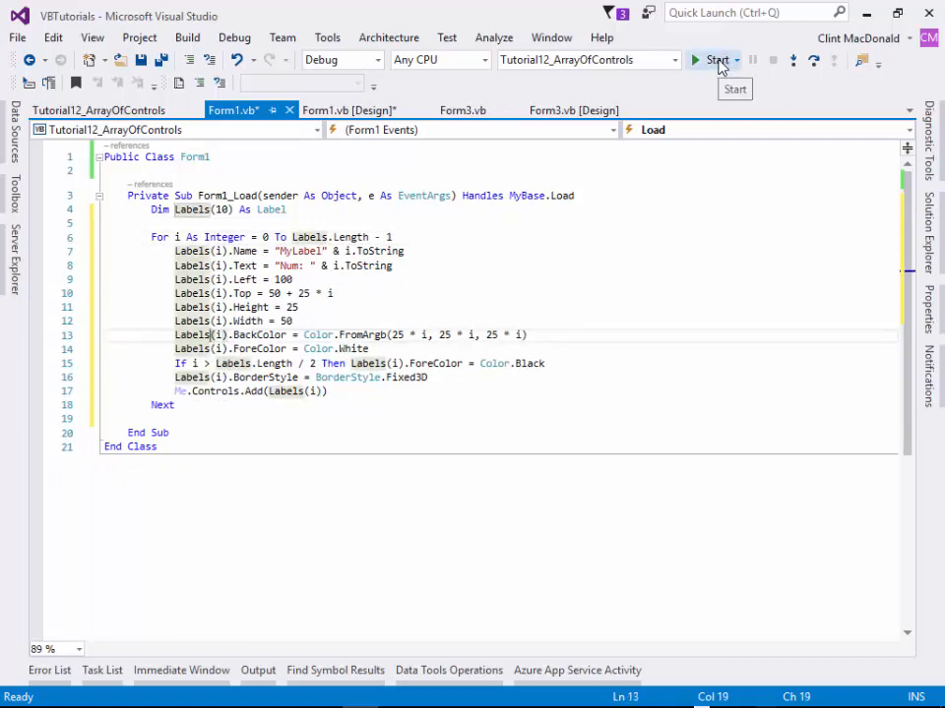
# Run the form, hit the NullReferenceException on Labels(i).Name, and stop debugging.
pyautogui.click(707, 60)
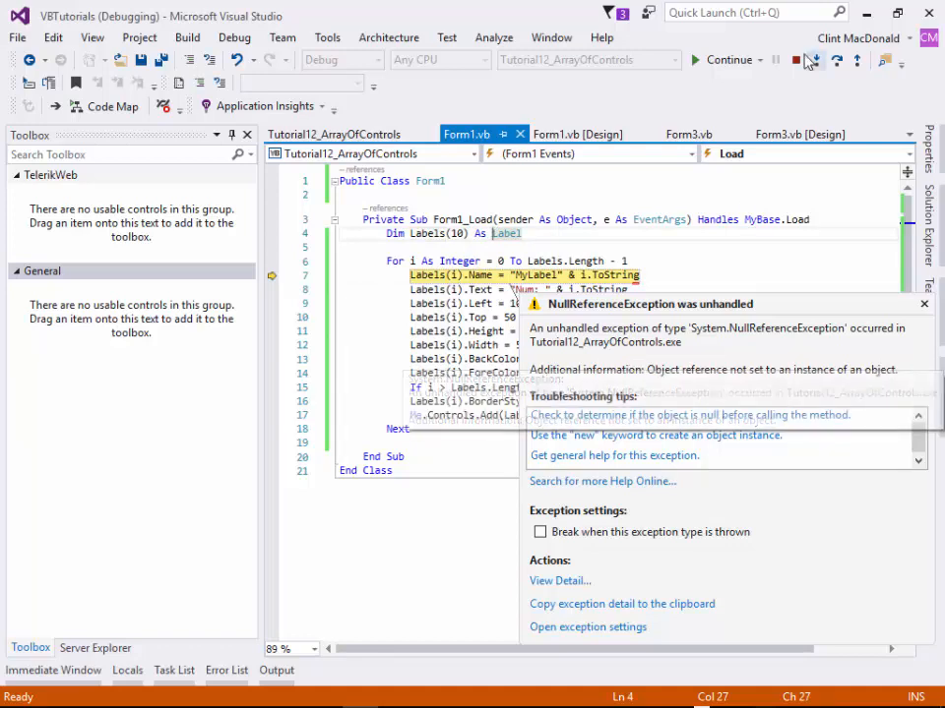
pyautogui.click(796, 61)
pyautogui.write('Dim L a')
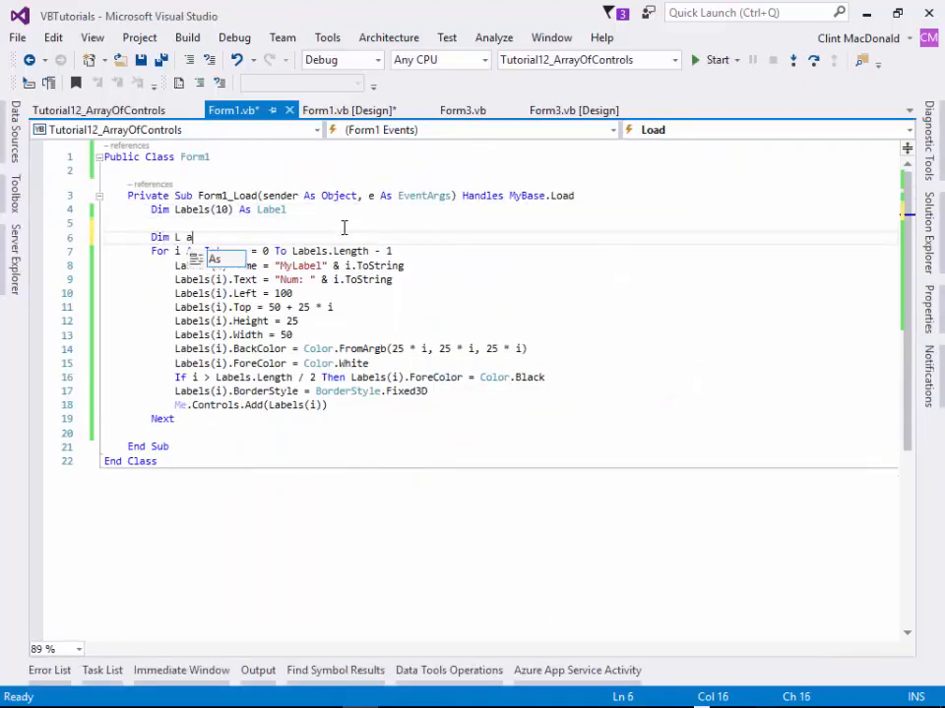
# Add L = New Label and Labels(i) = L, and begin replacing Labels(i) with L.
pyautogui.write('lab')
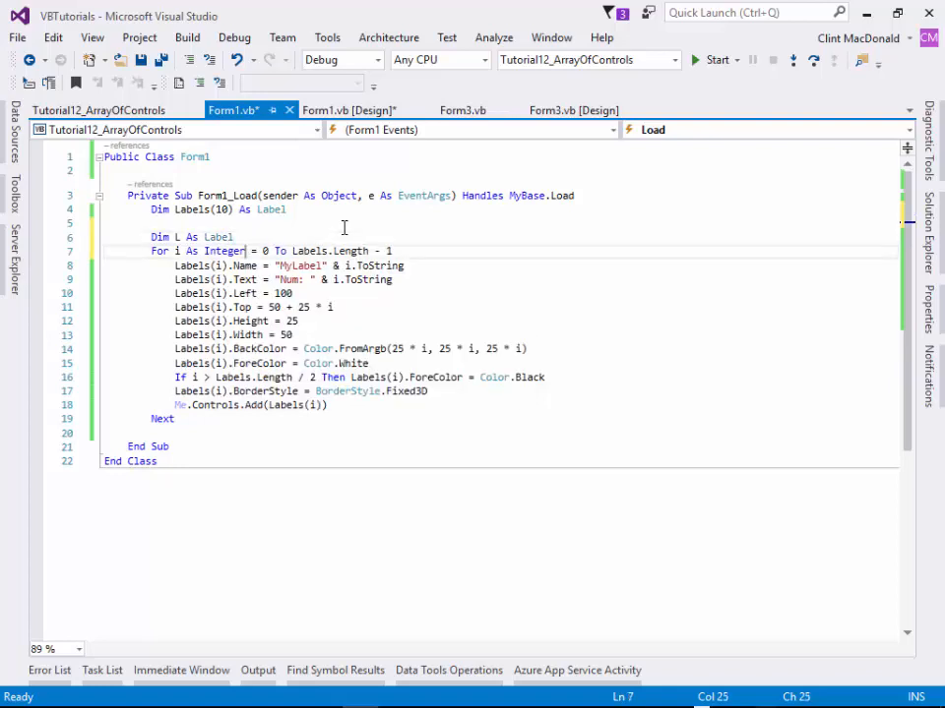
pyautogui.press('Enter')
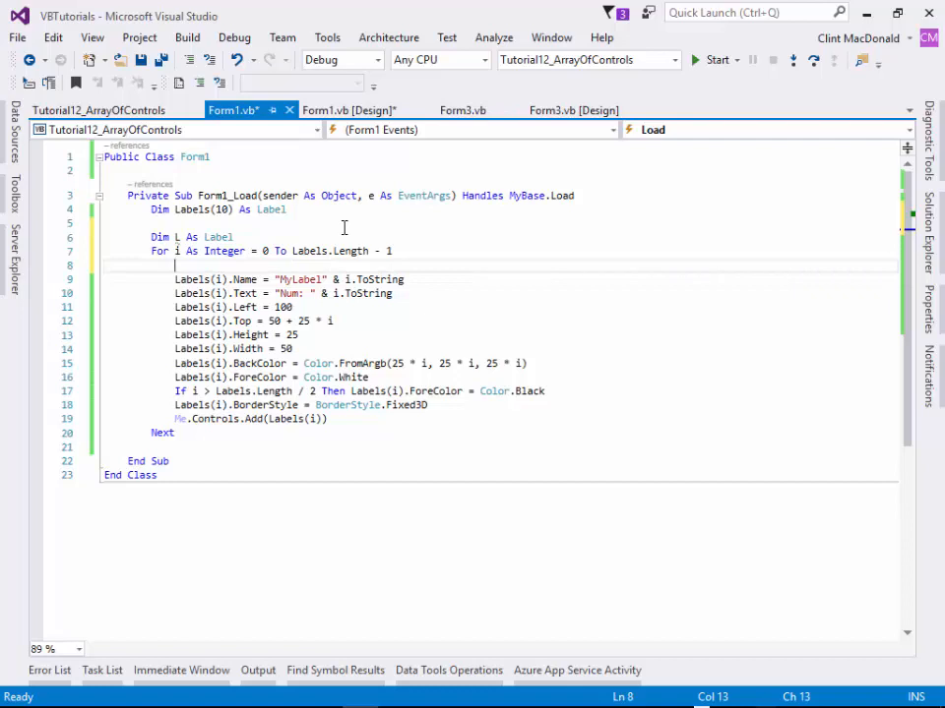
pyautogui.write('l')
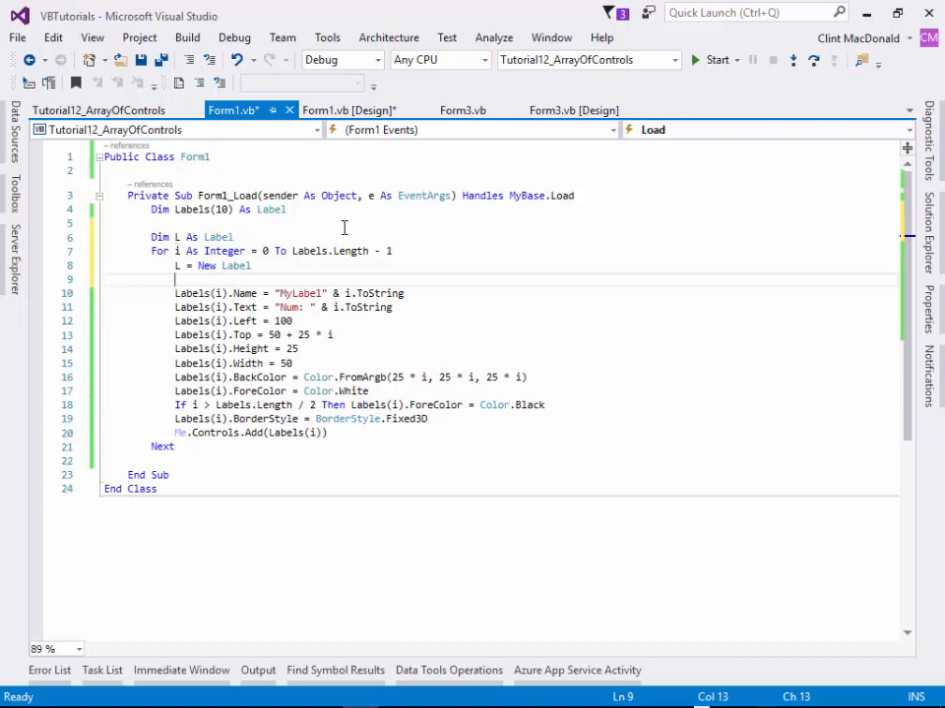
pyautogui.write('Labels(i) = L')
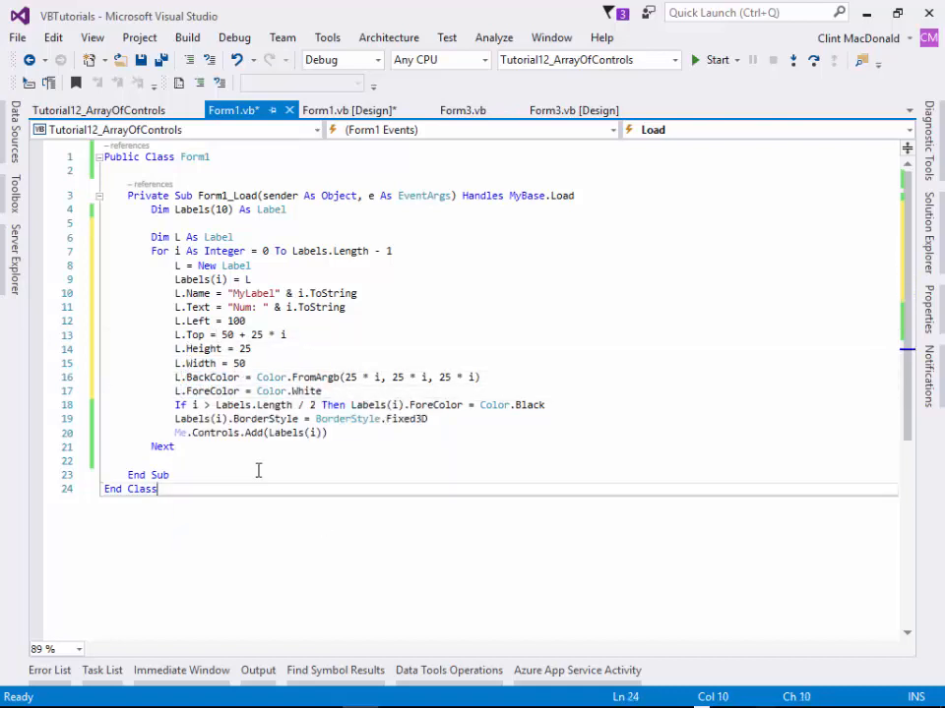
pyautogui.doubleClick(197, 420)
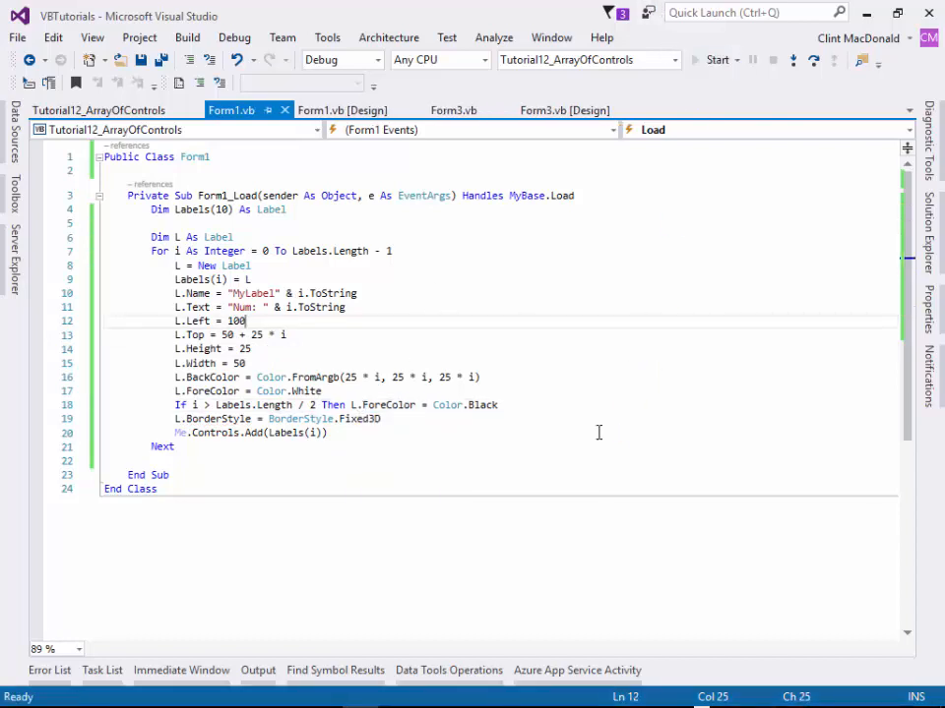
# Build and run the project to view eleven bordered labels, Num: 0 to Num: 10.
pyautogui.click(714, 60)
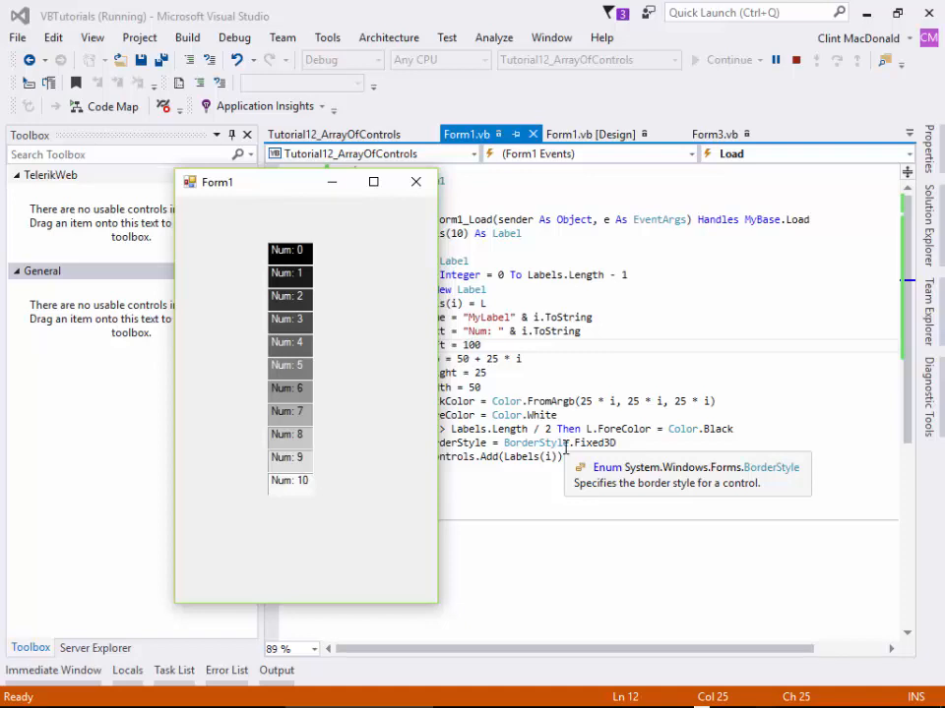
pyautogui.moveTo(289, 461)
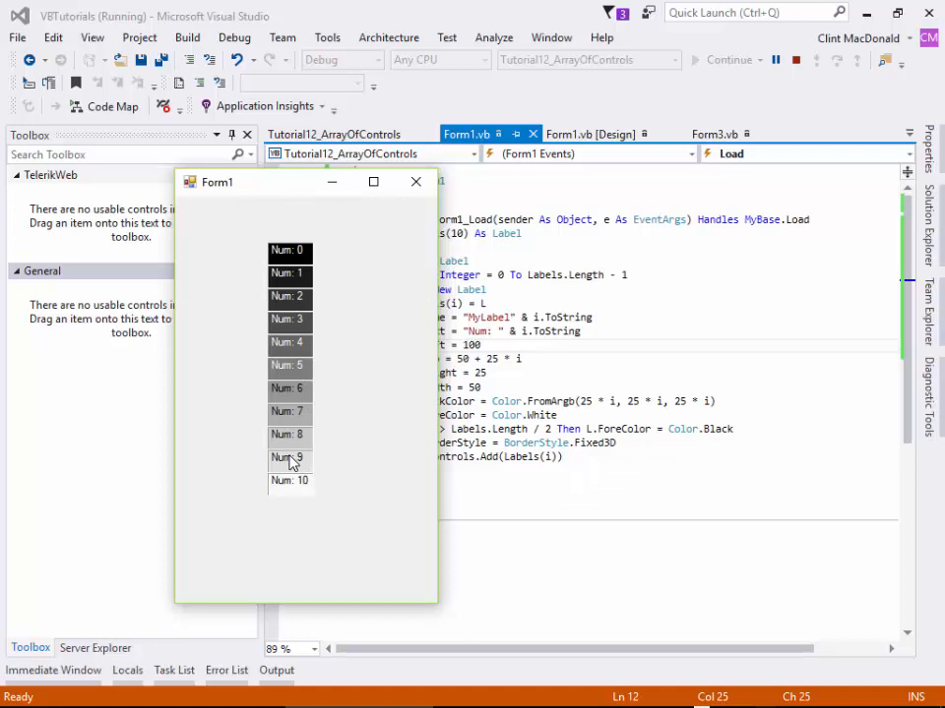
pyautogui.moveTo(287, 462)
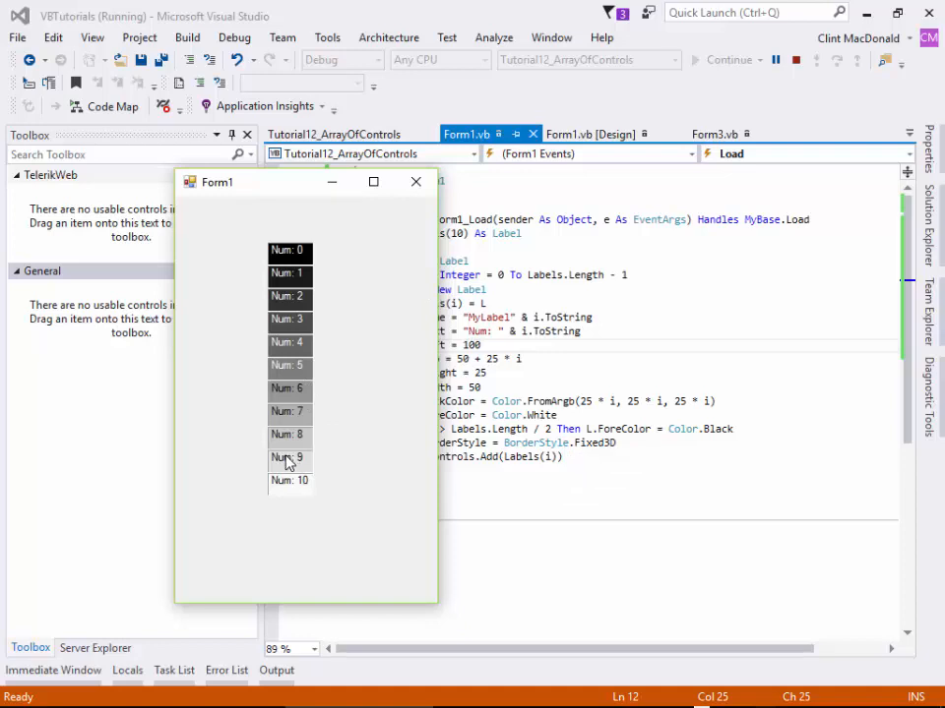